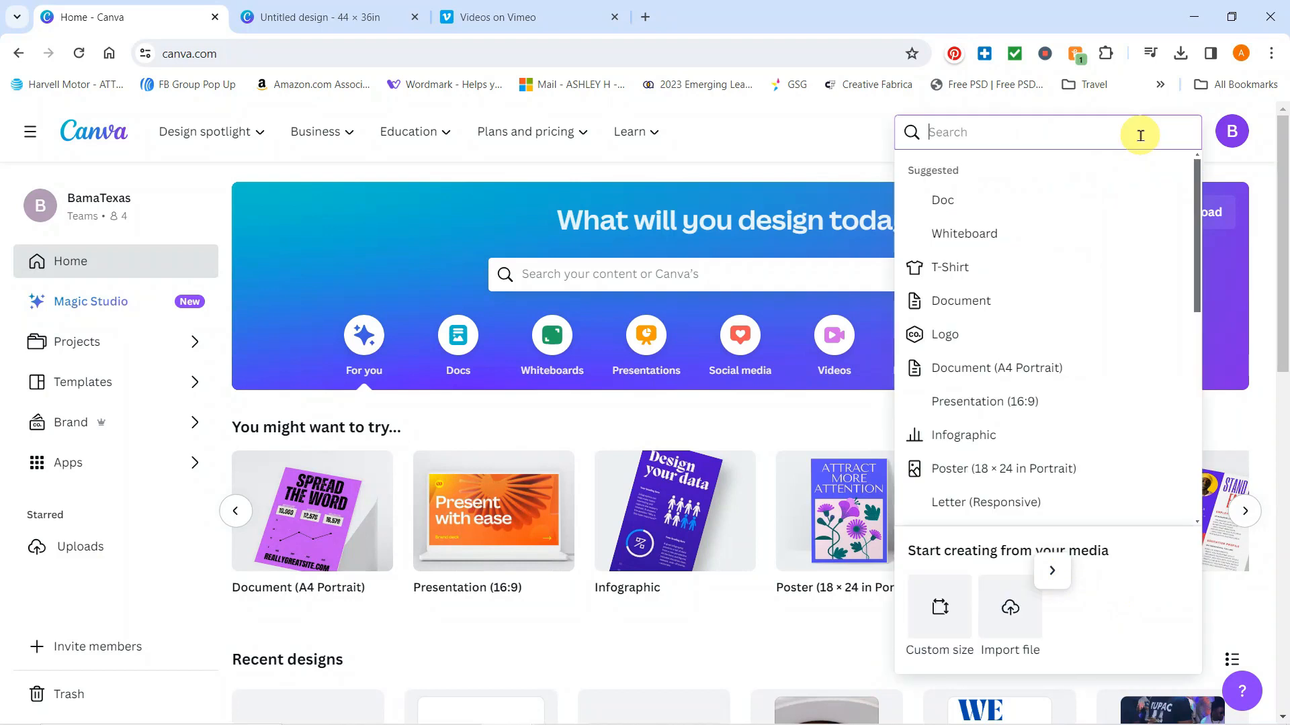
Step: Create a blank custom-size Canva design, 44 inches wide by 36 inches high
left_click(938, 611)
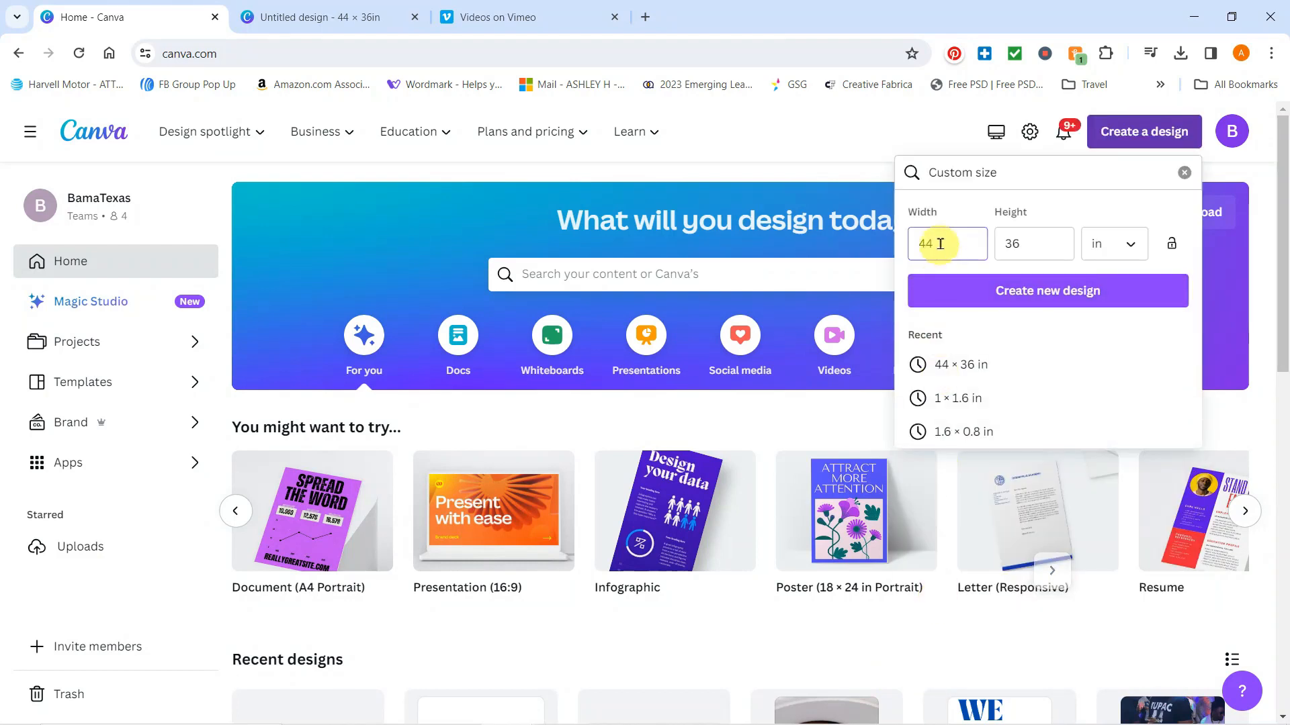
left_click(1033, 243)
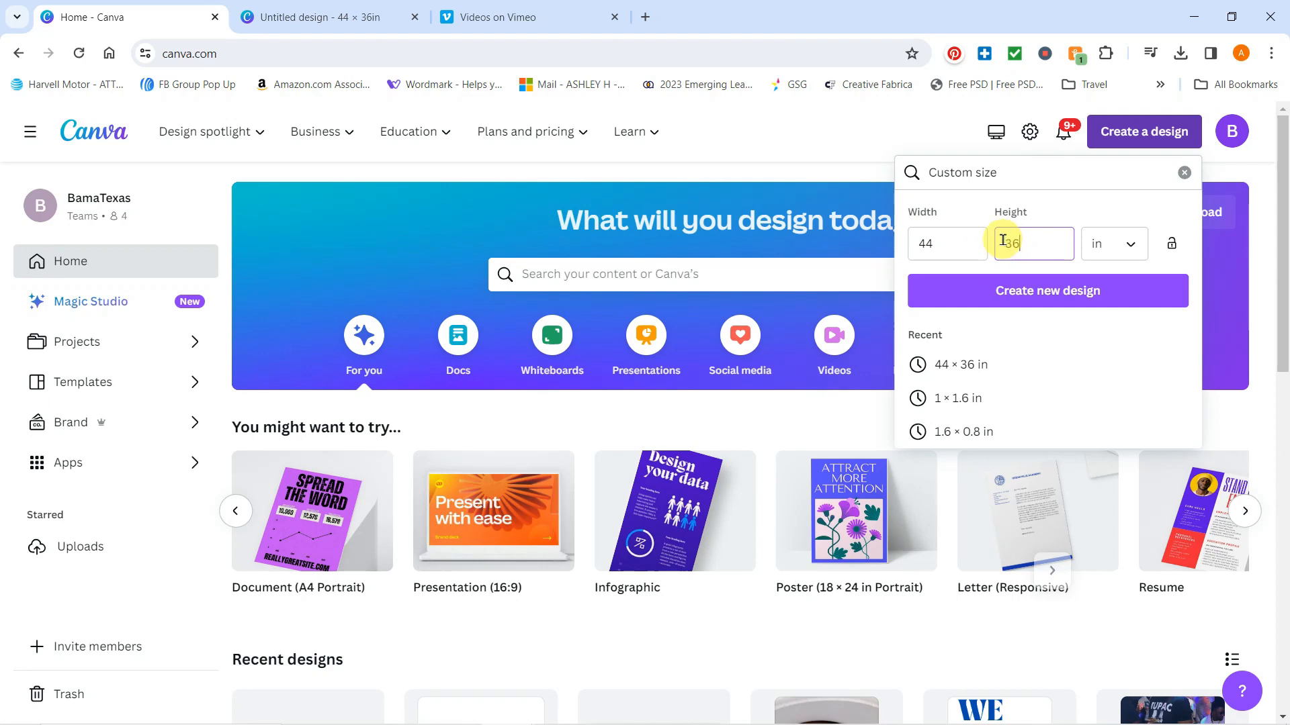
left_click(1048, 290)
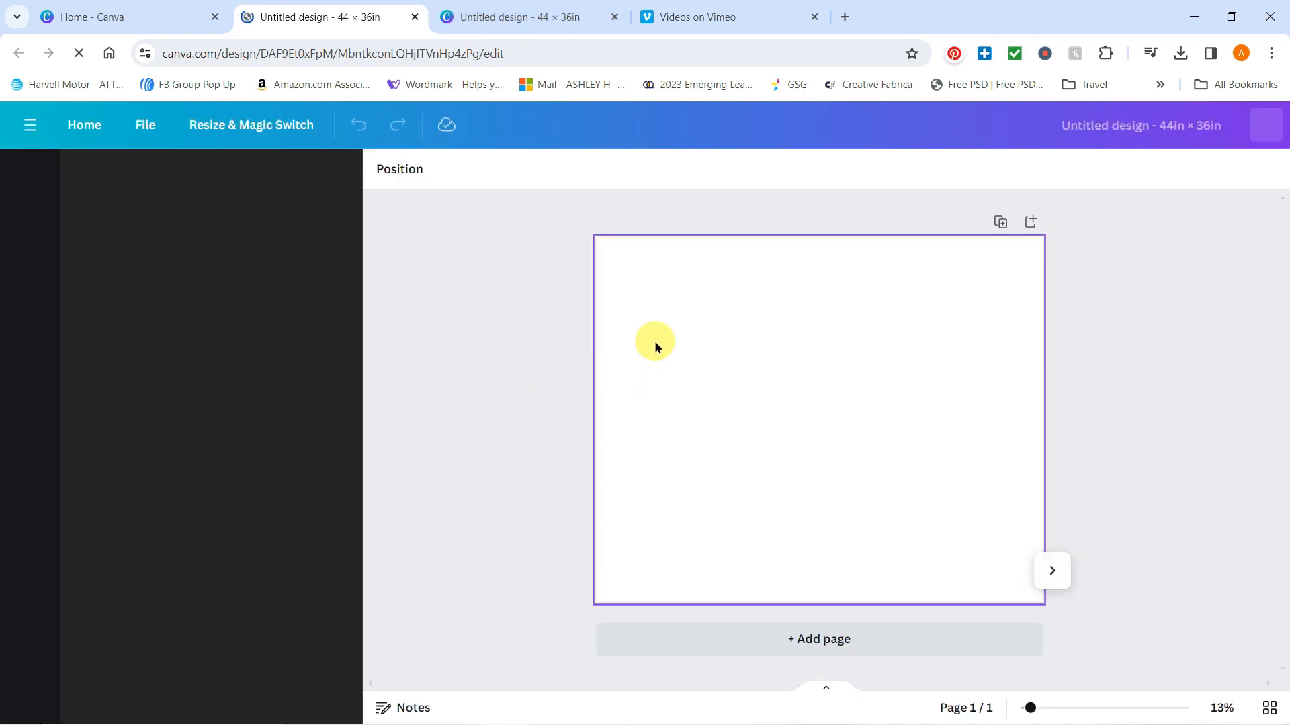
Step: Add the Super Hero pattern image from Uploads and stack two copies covering the page
left_click(30, 177)
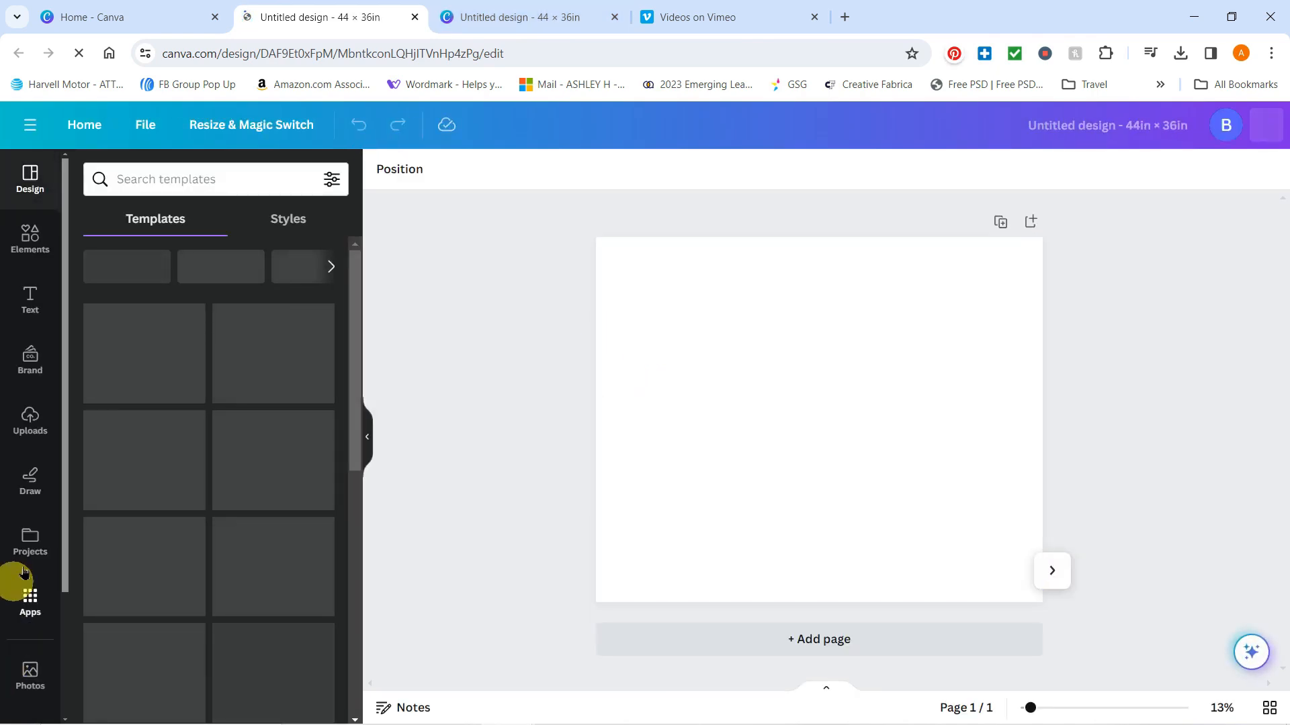
left_click(29, 421)
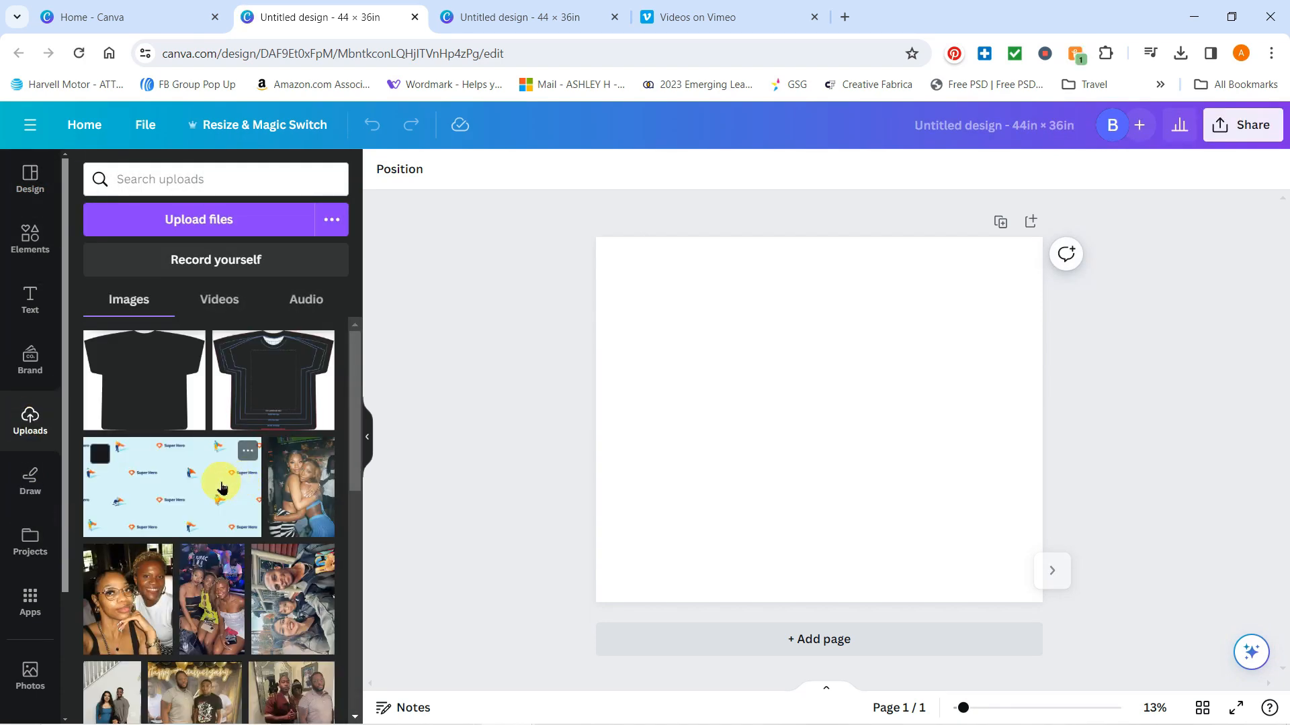
left_click(171, 487)
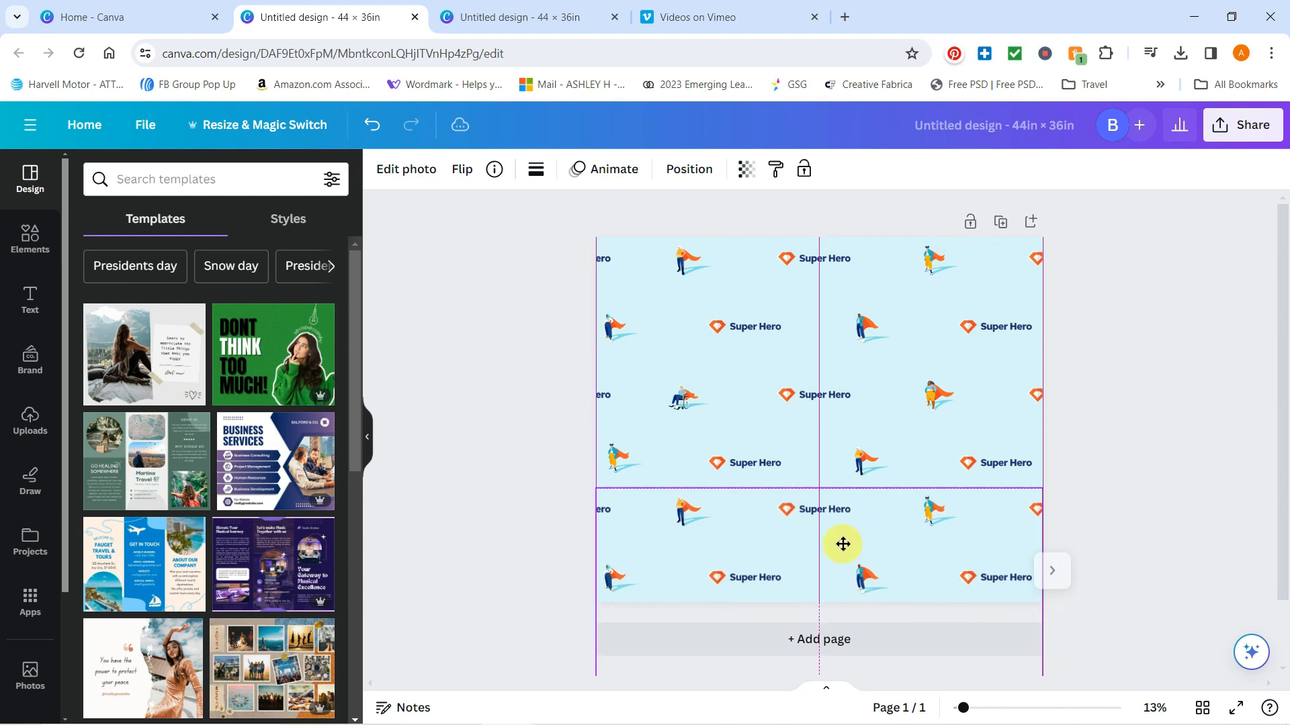
left_click(1200, 454)
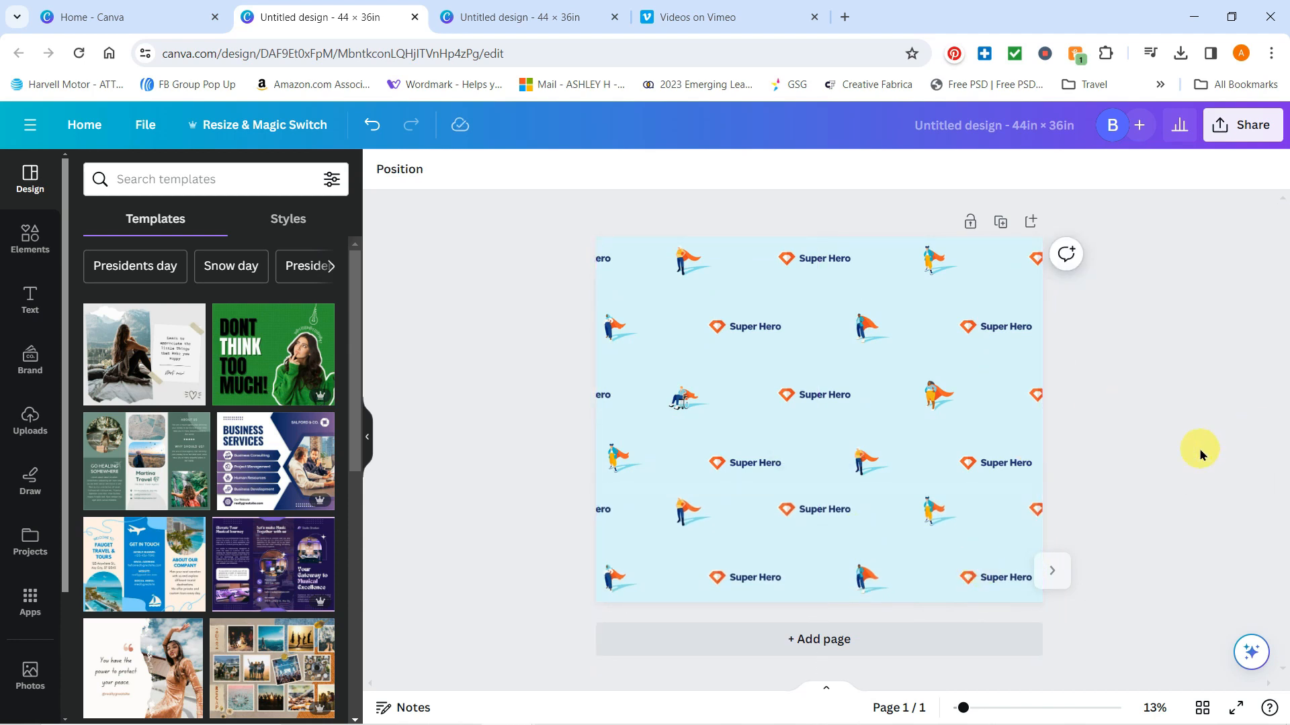
mouse_move(966, 707)
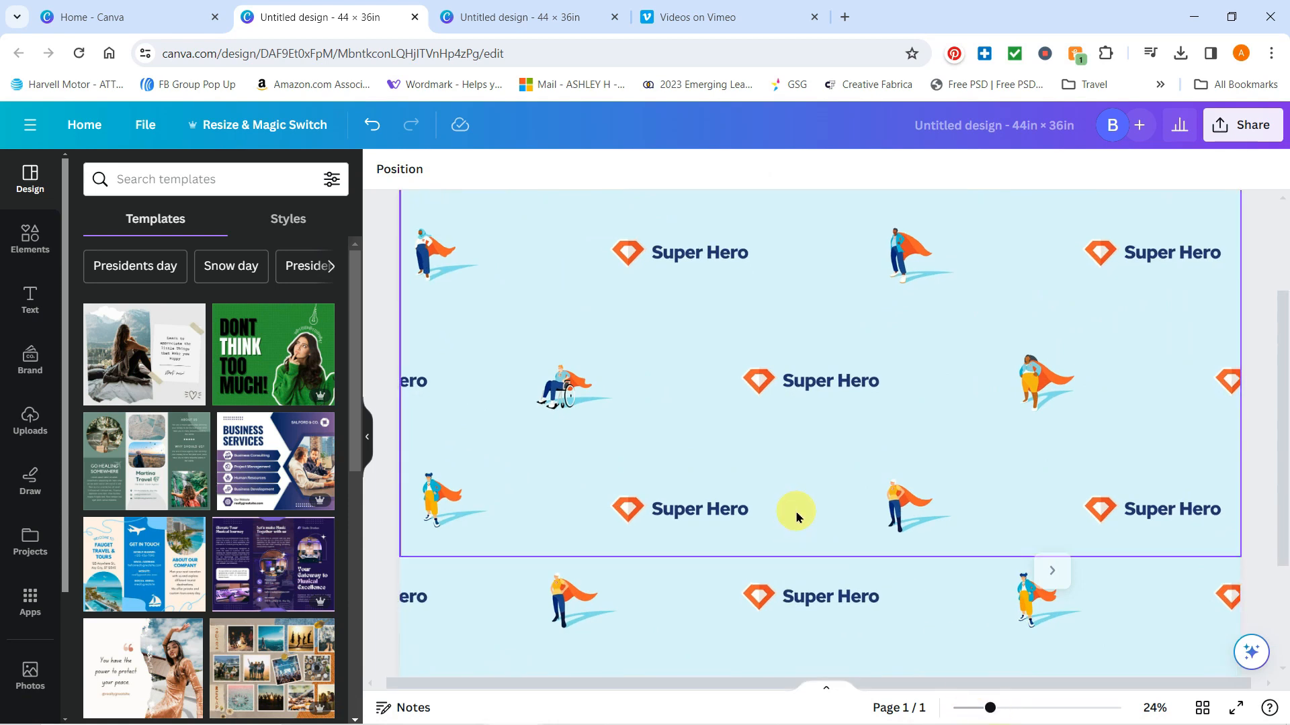
left_click(795, 516)
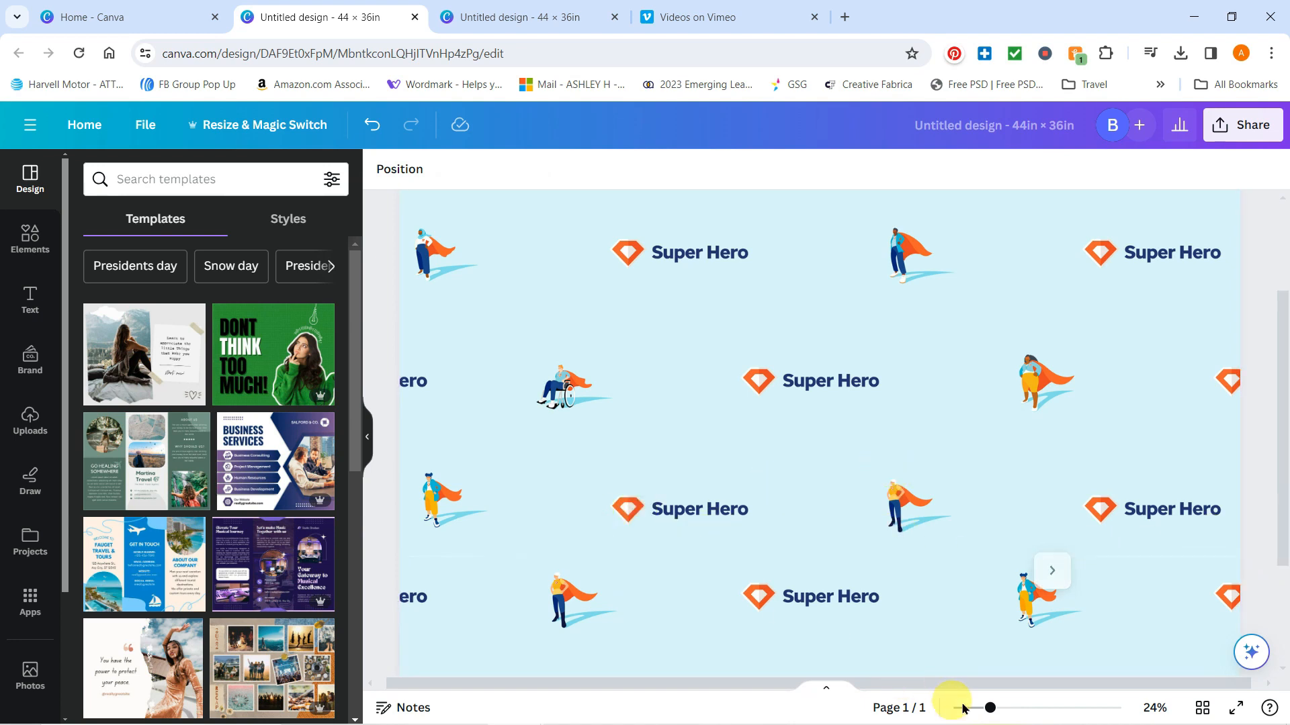
left_click(921, 510)
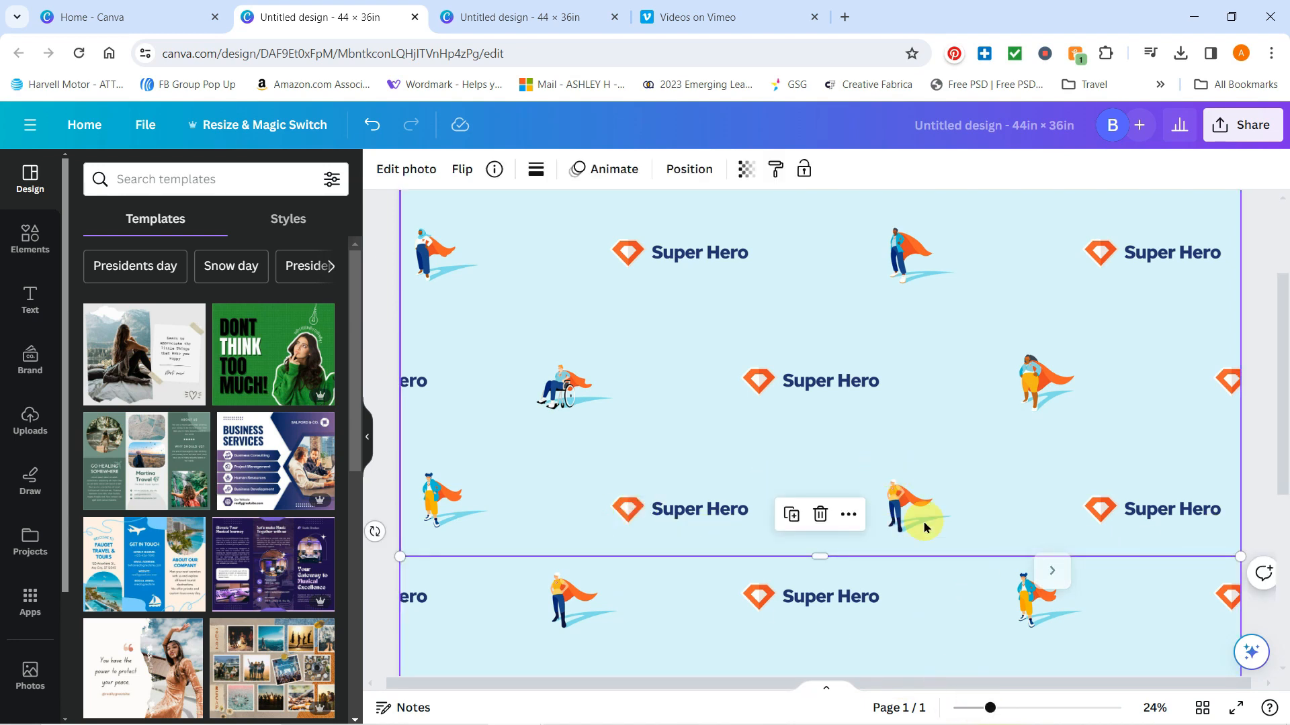
mouse_move(860, 645)
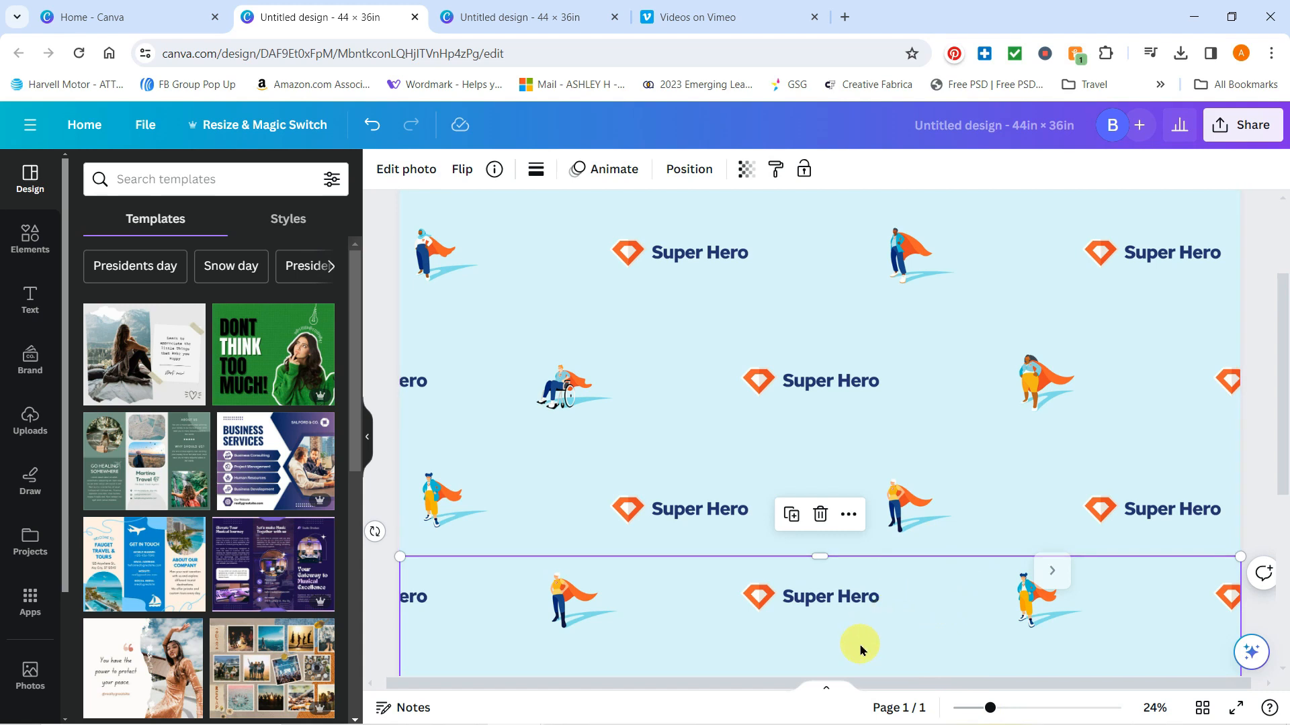
mouse_move(860, 645)
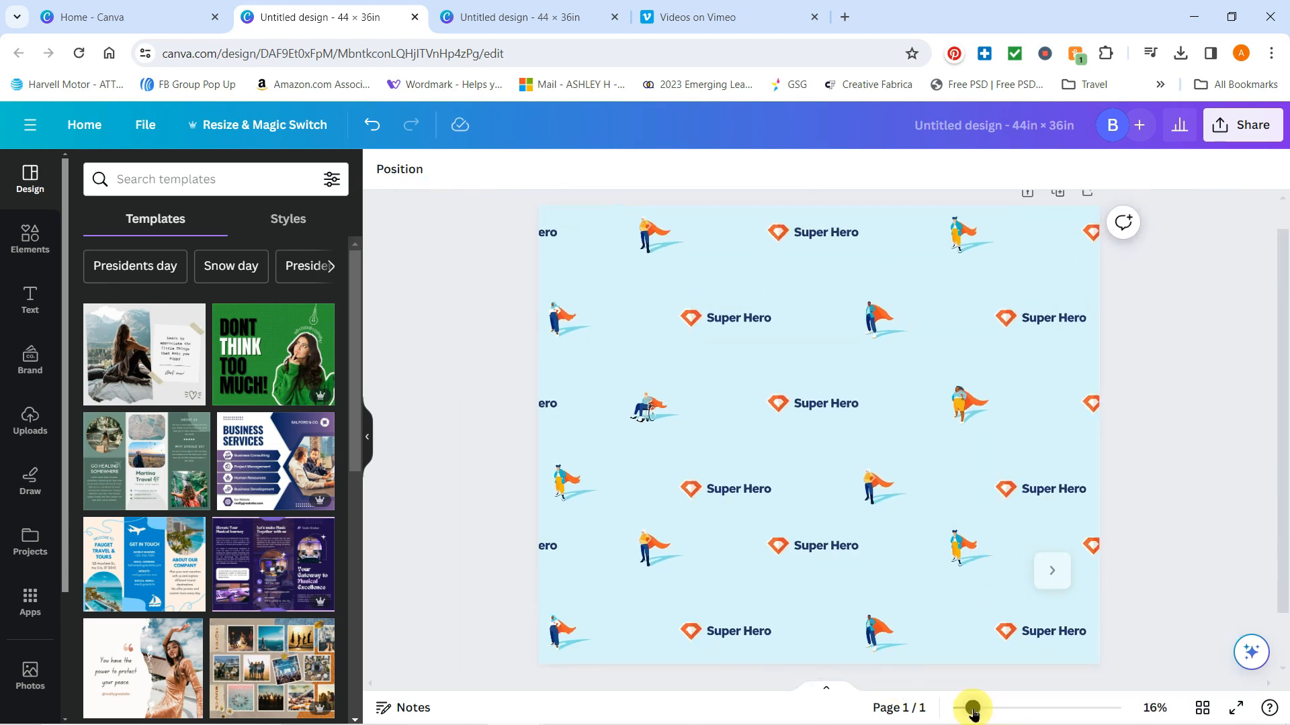
Step: Add the black T-shirt shape and fill it with the Super Hero pattern
left_click(973, 708)
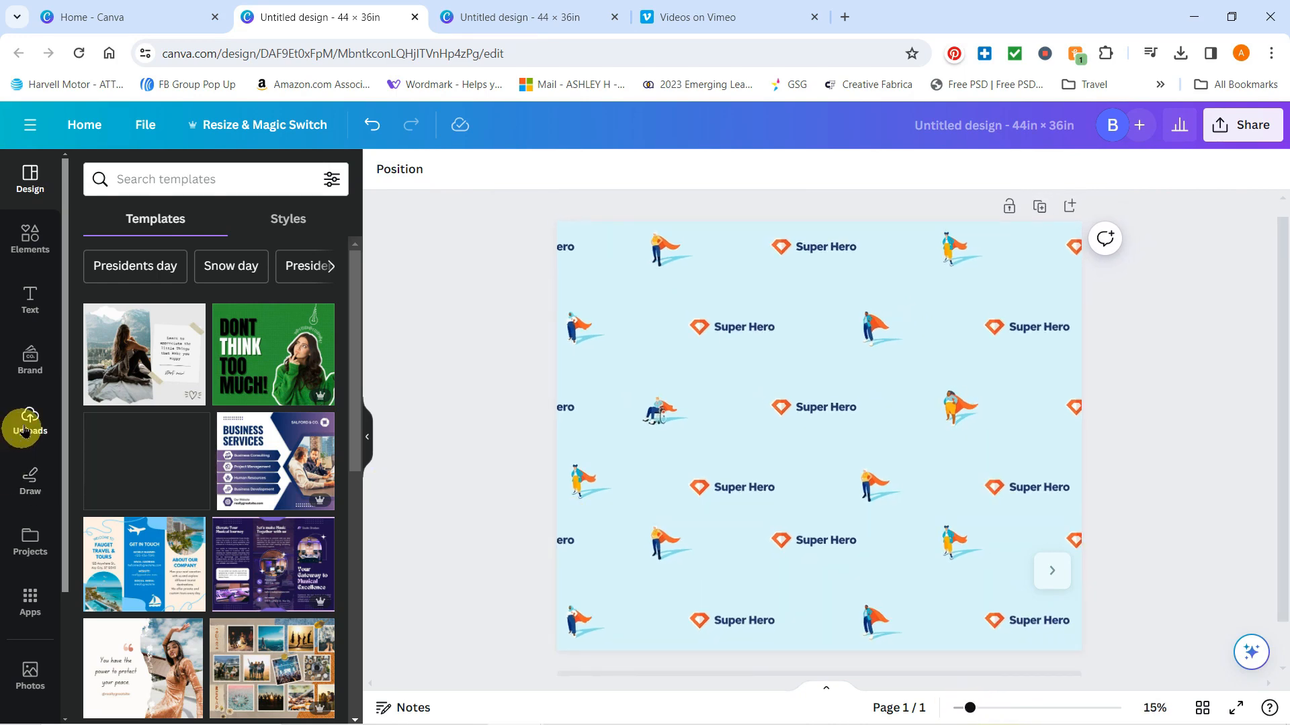
left_click(29, 421)
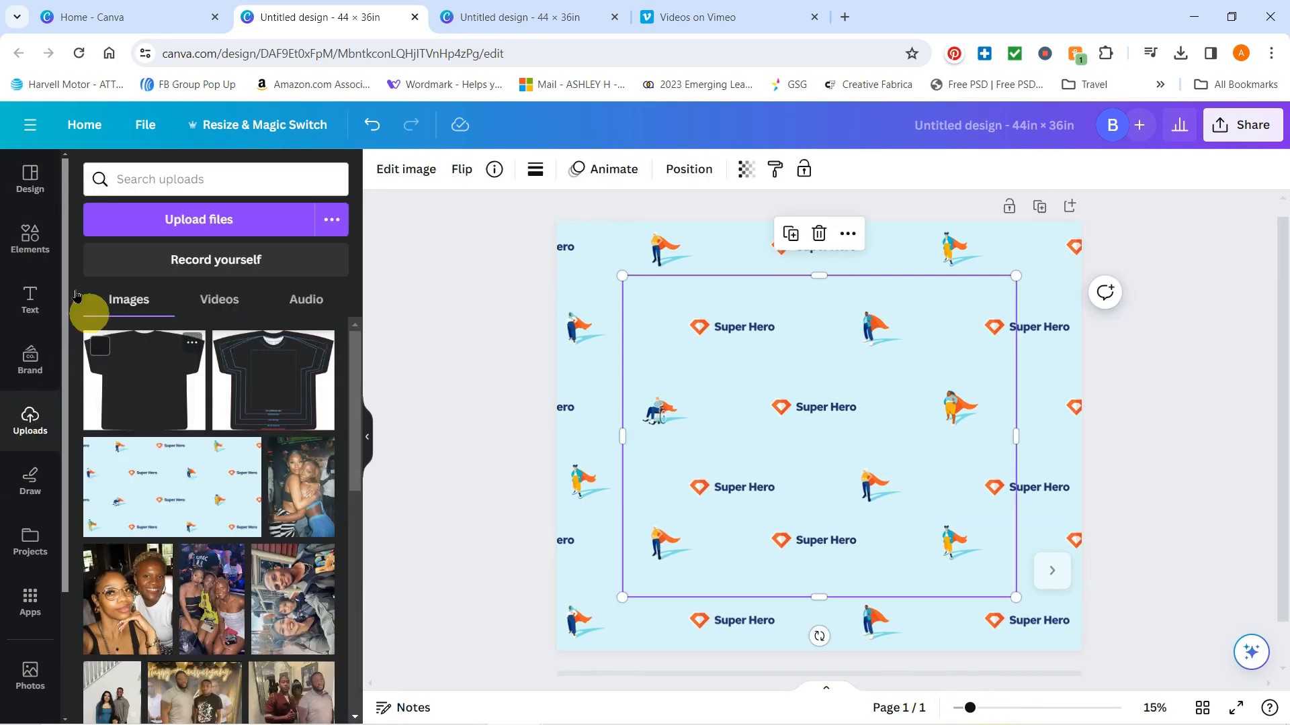
left_click(29, 175)
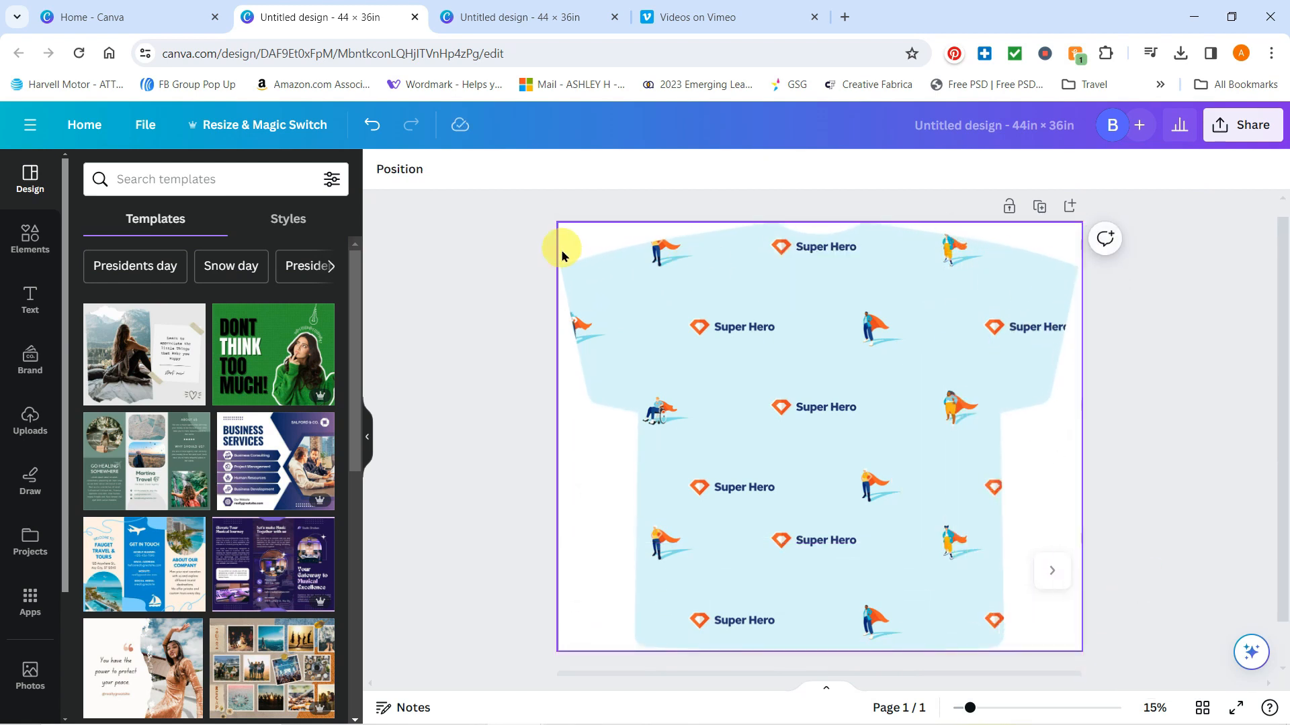
left_click(1127, 477)
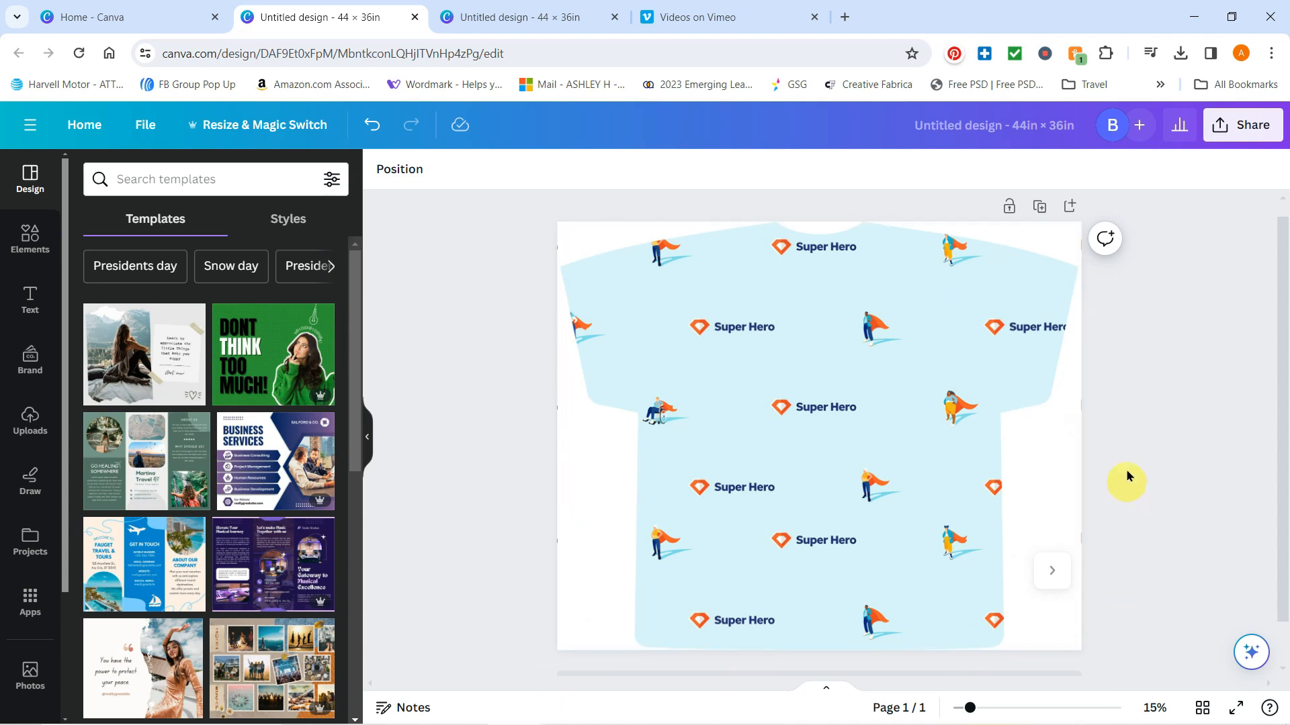
mouse_move(1194, 363)
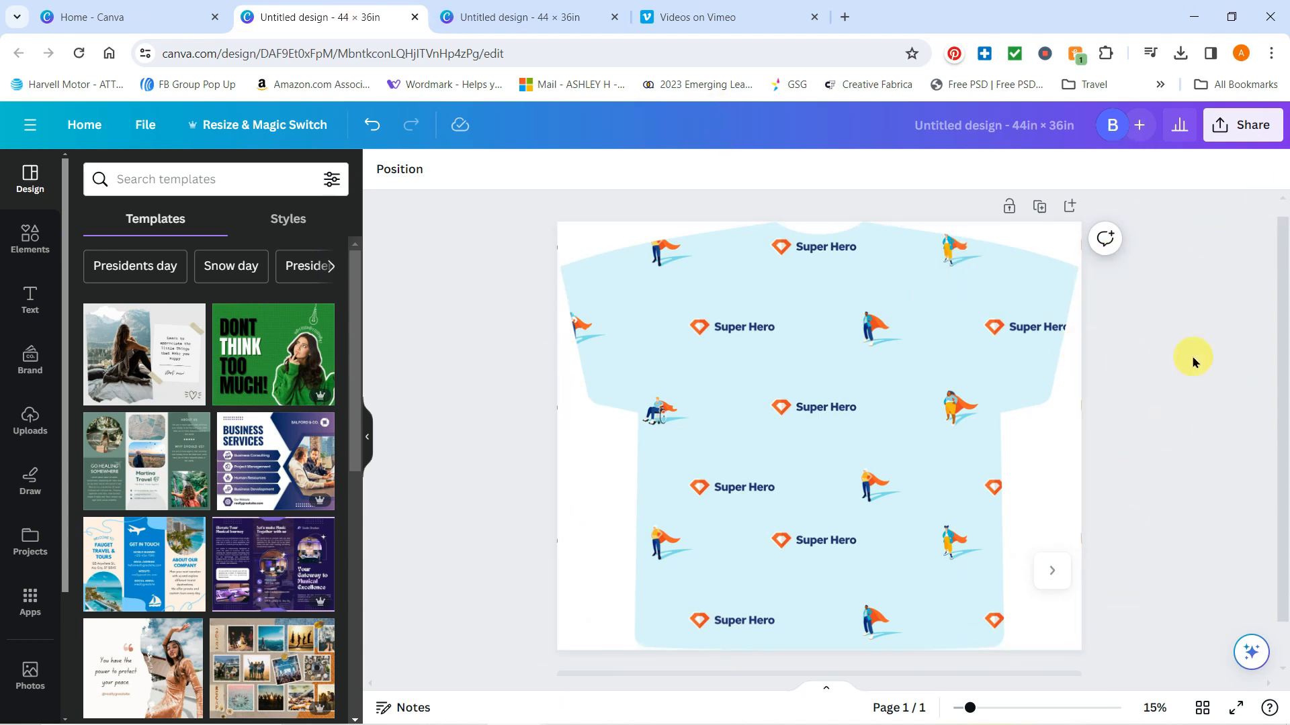
mouse_move(1242, 125)
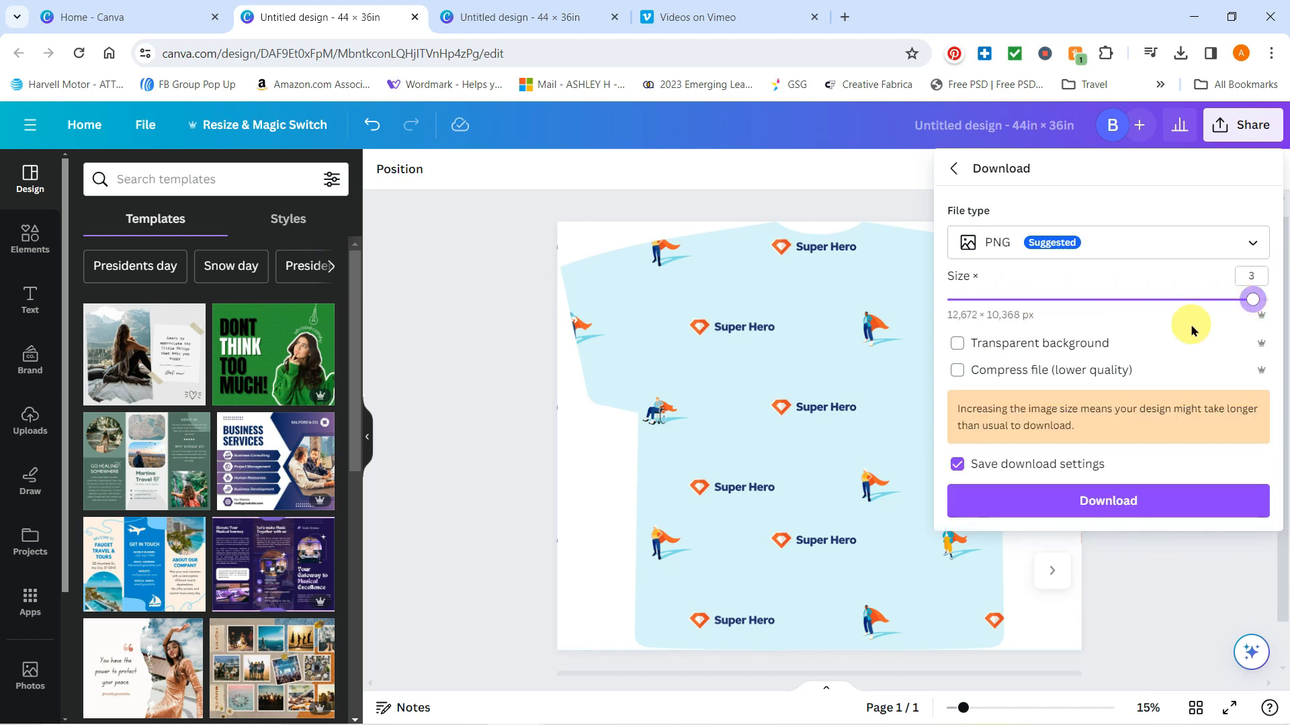
Step: Download the shirt design as a 3× PNG at 12,672 × 10,368 px
left_click(1107, 501)
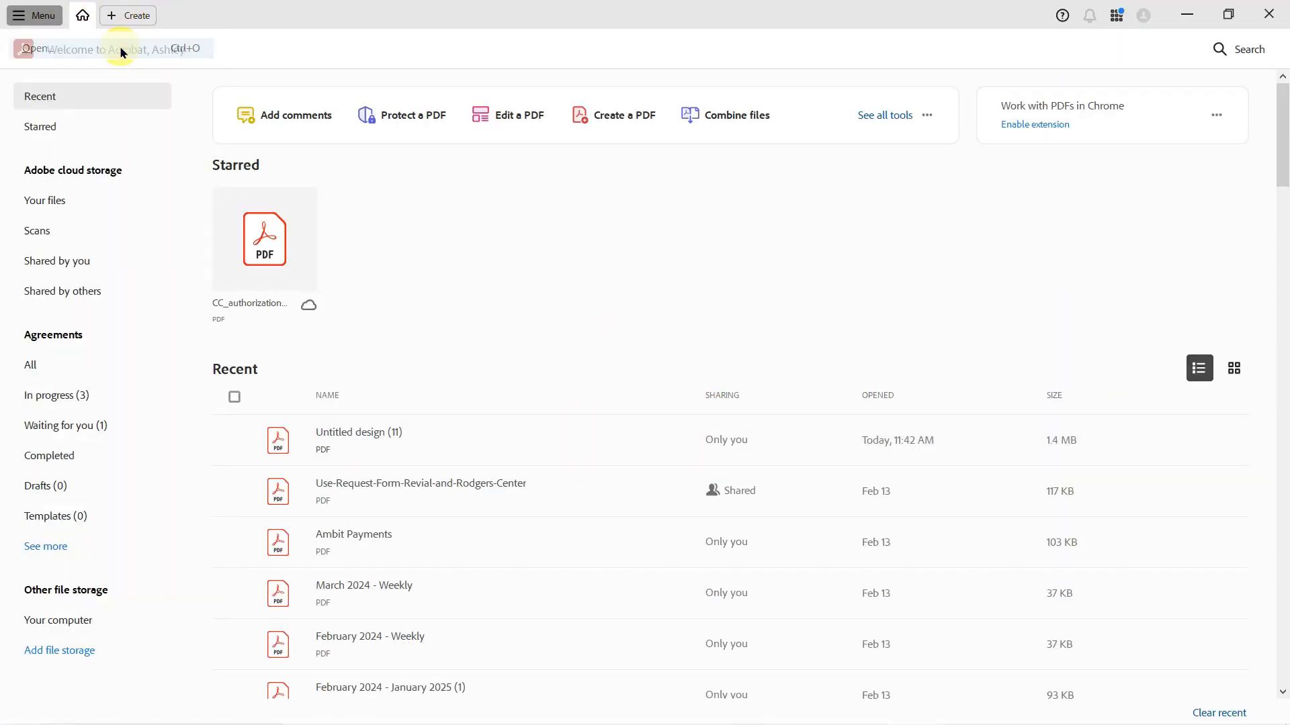
Step: Browse Downloads showing all file types to find the Untitled design (3) shirt file
left_click(33, 49)
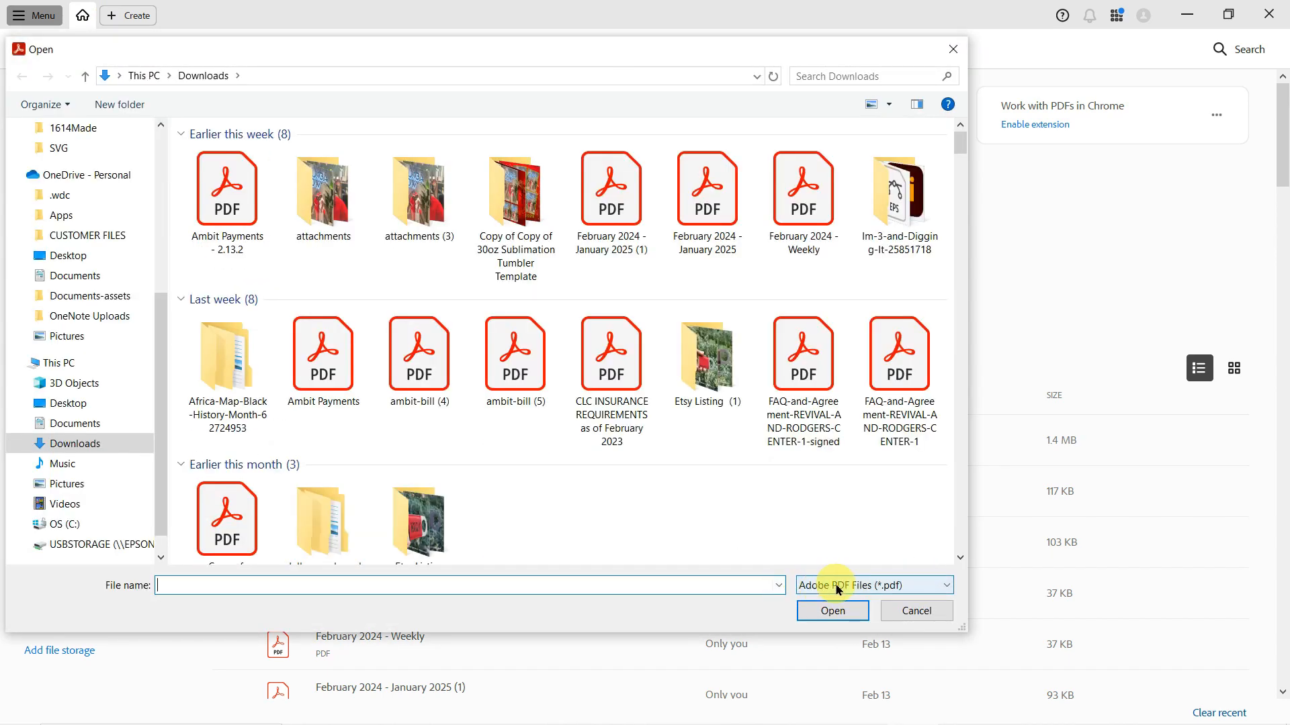
left_click(872, 585)
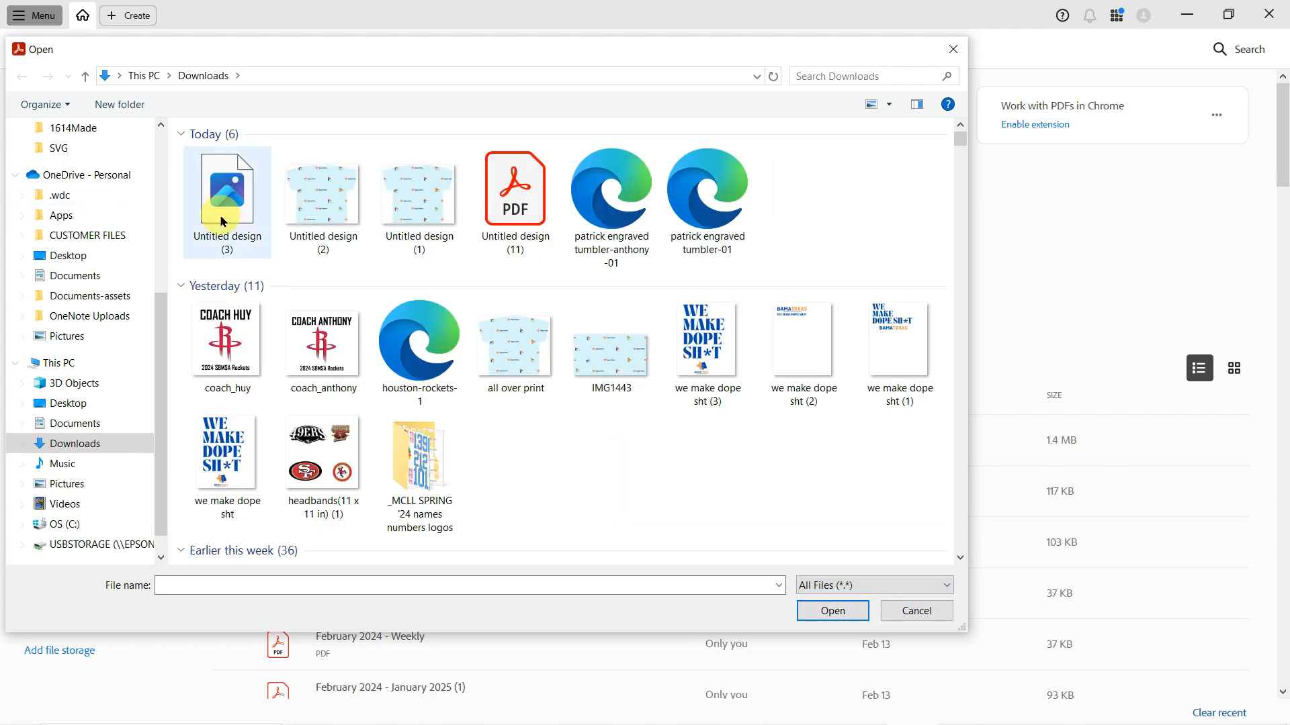
left_click(227, 198)
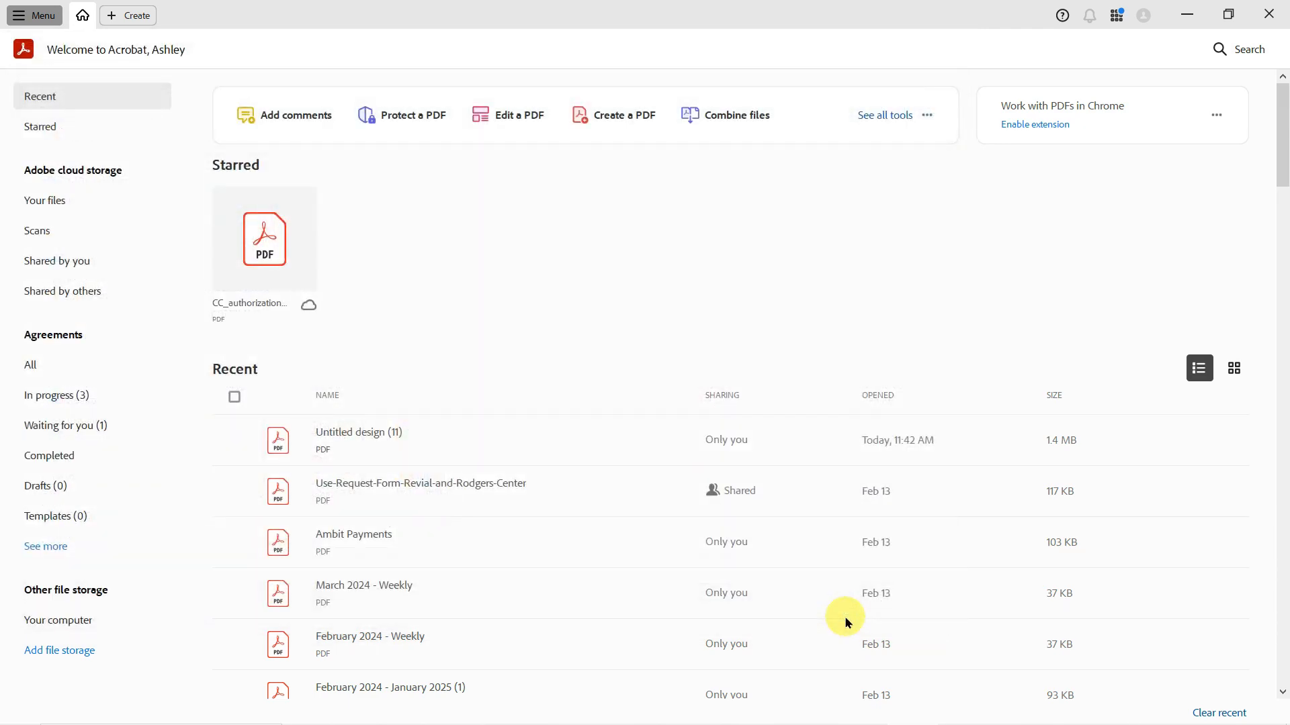
mouse_move(497, 426)
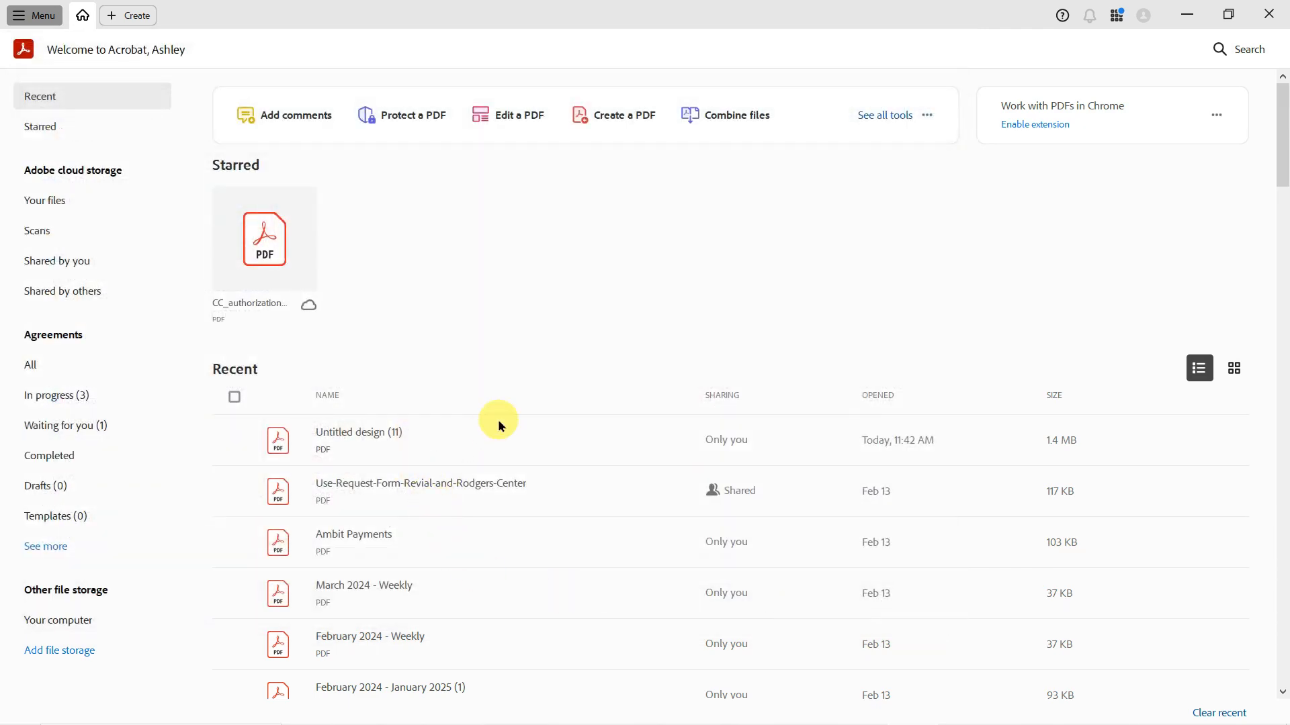
Step: Open Untitled design (3).pdf and bring up its Print dialog
left_click(358, 432)
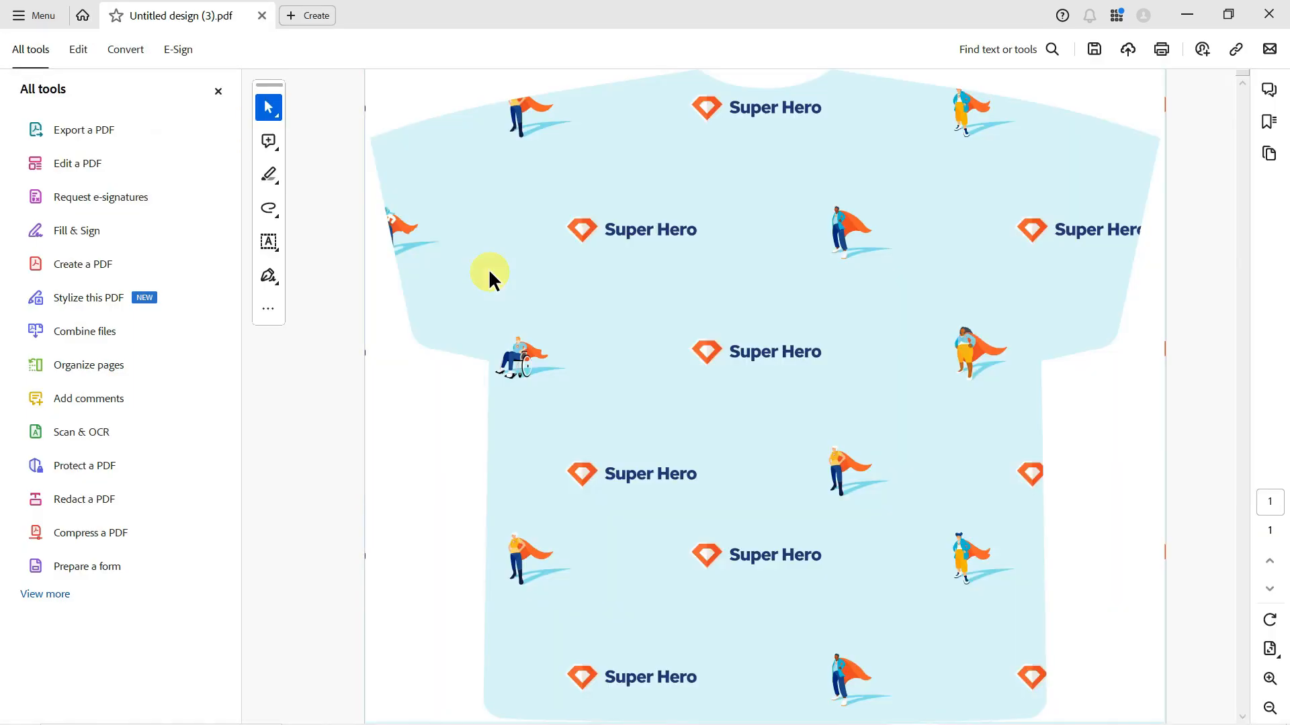
mouse_move(1020, 399)
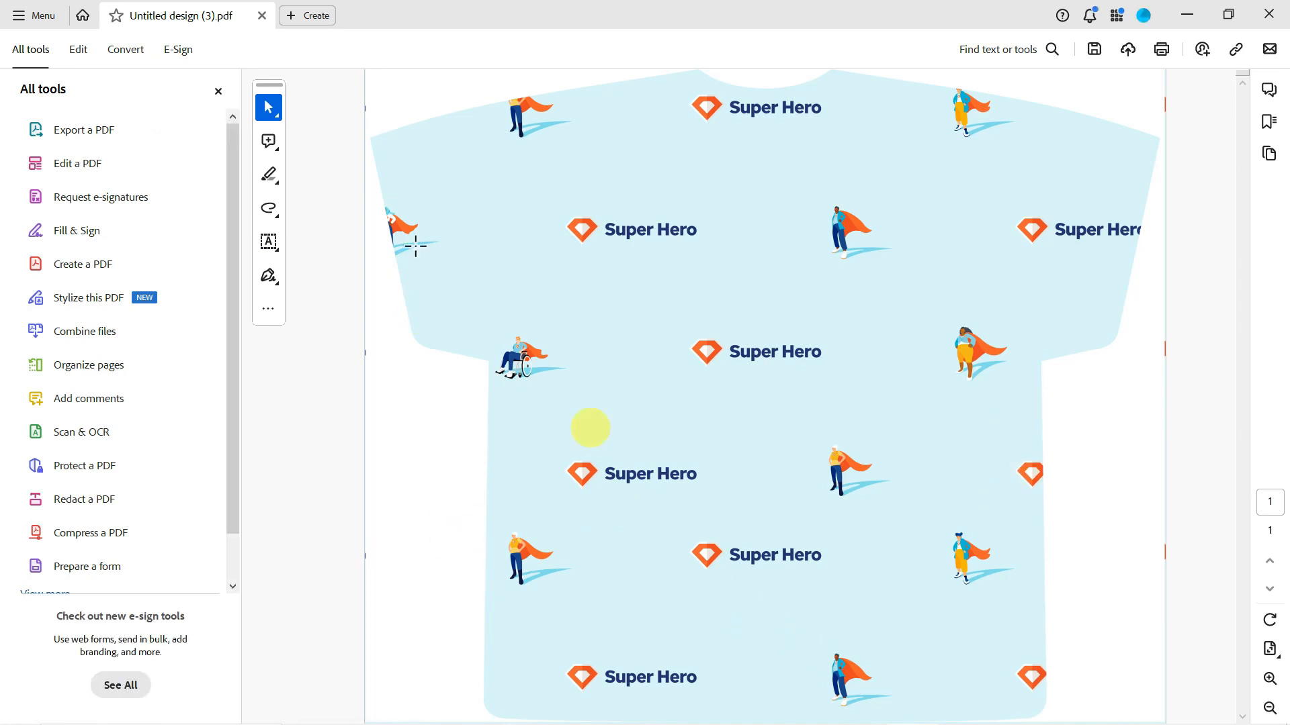
left_click(35, 15)
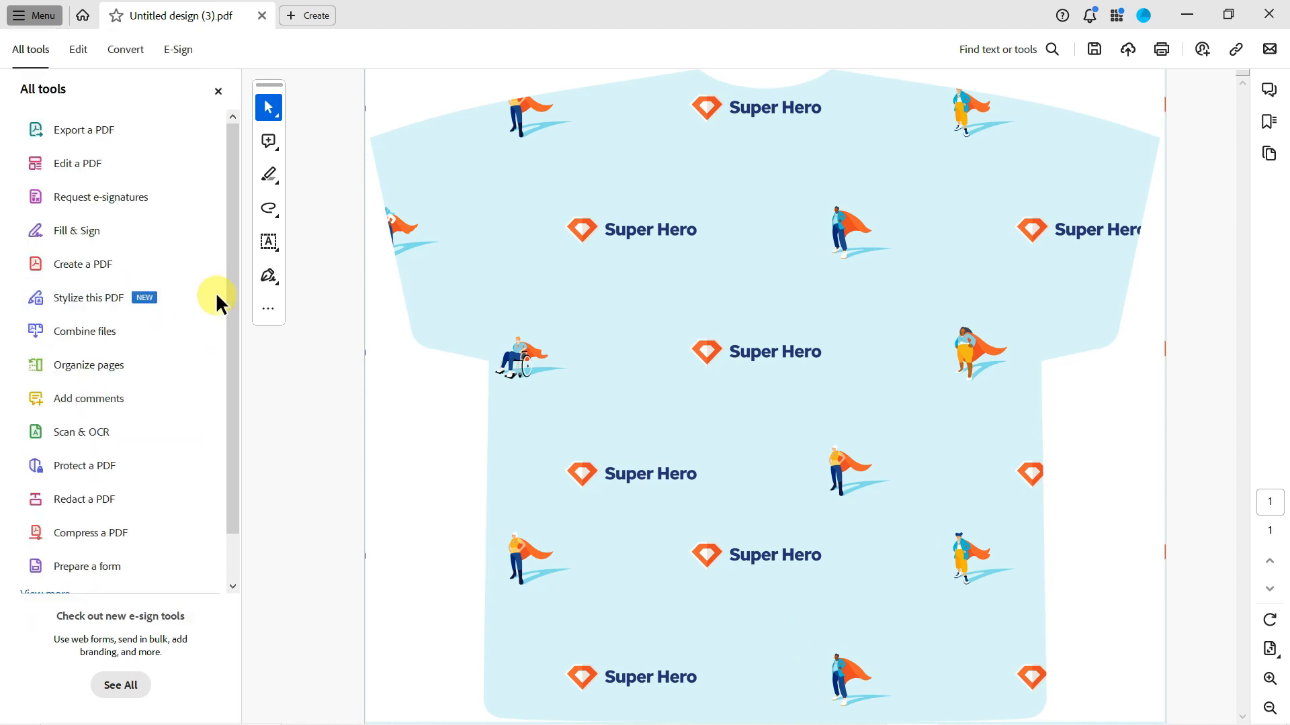
left_click(1159, 48)
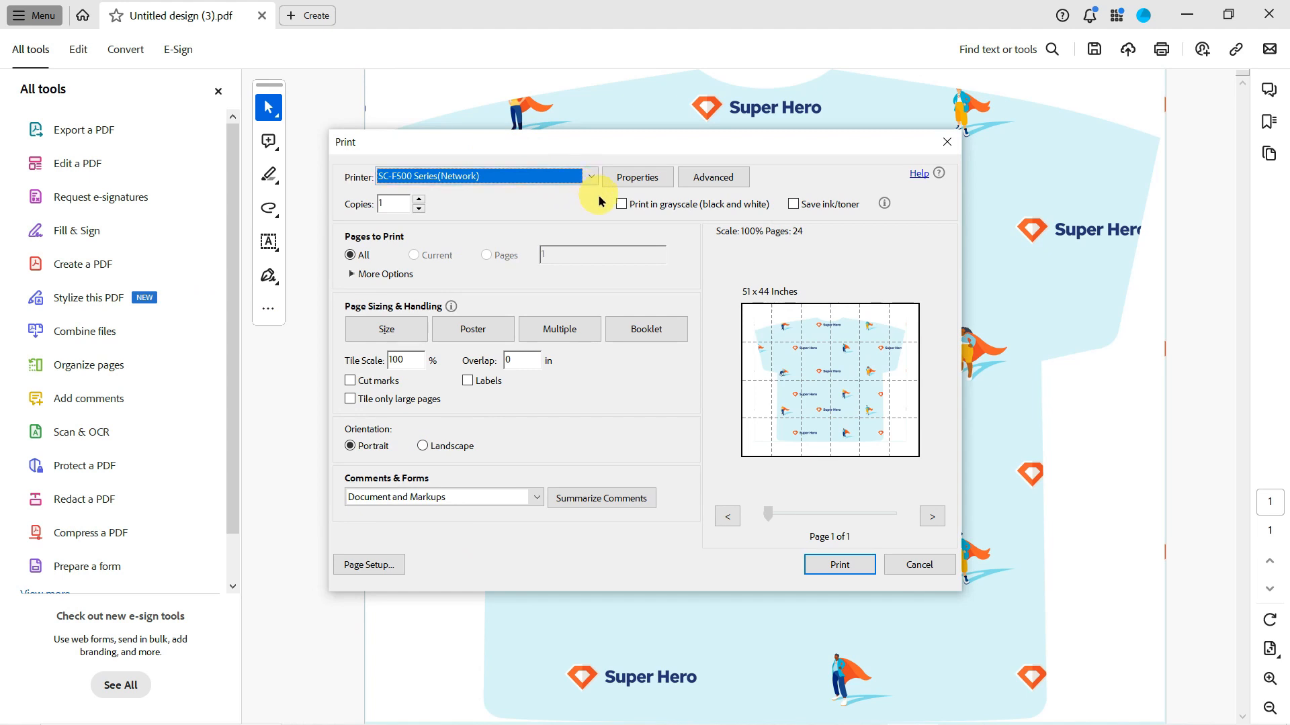
mouse_move(554, 184)
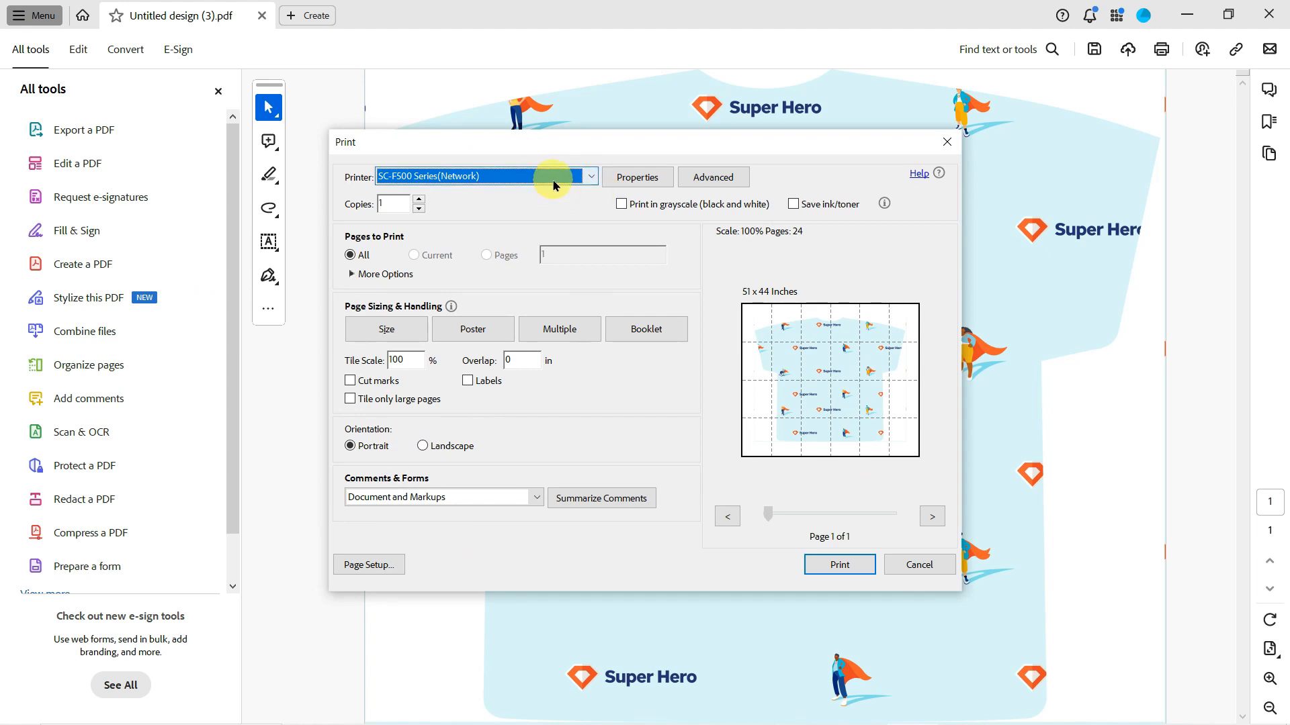
mouse_move(637, 177)
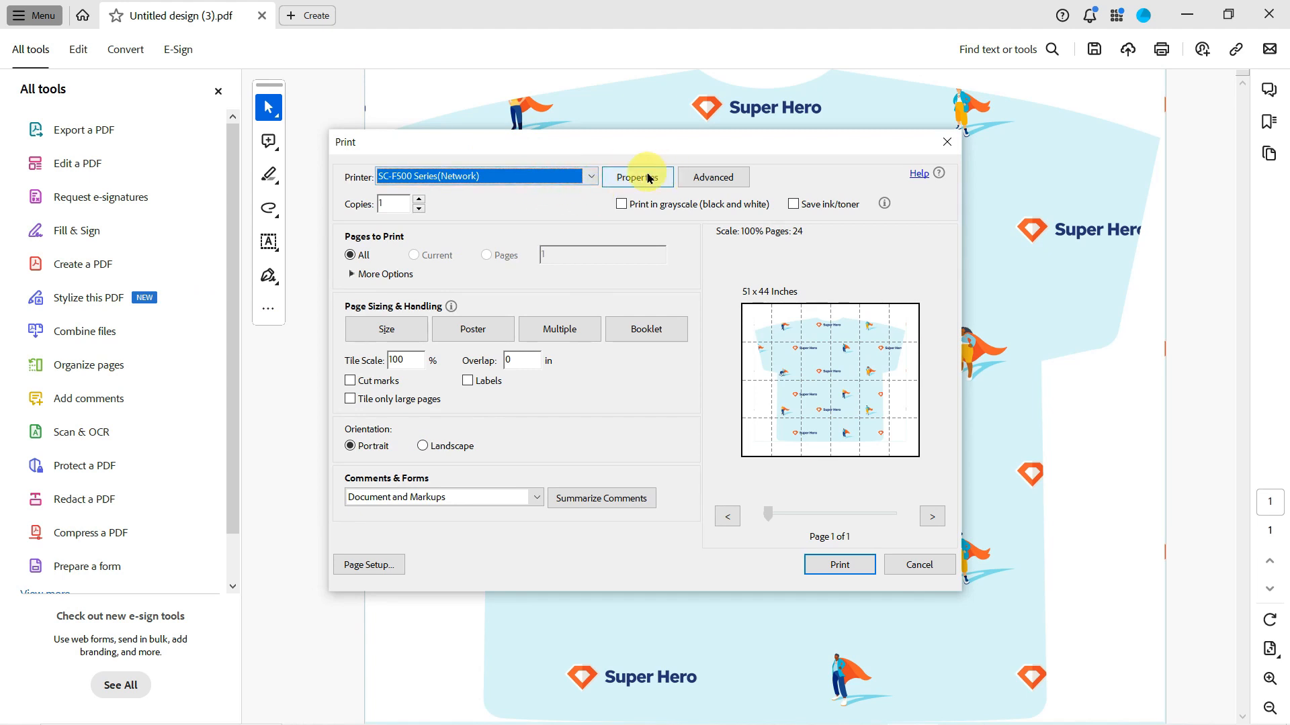
Step: Open the SC-F500 Series (Network) printer Properties from the Print dialog
left_click(637, 177)
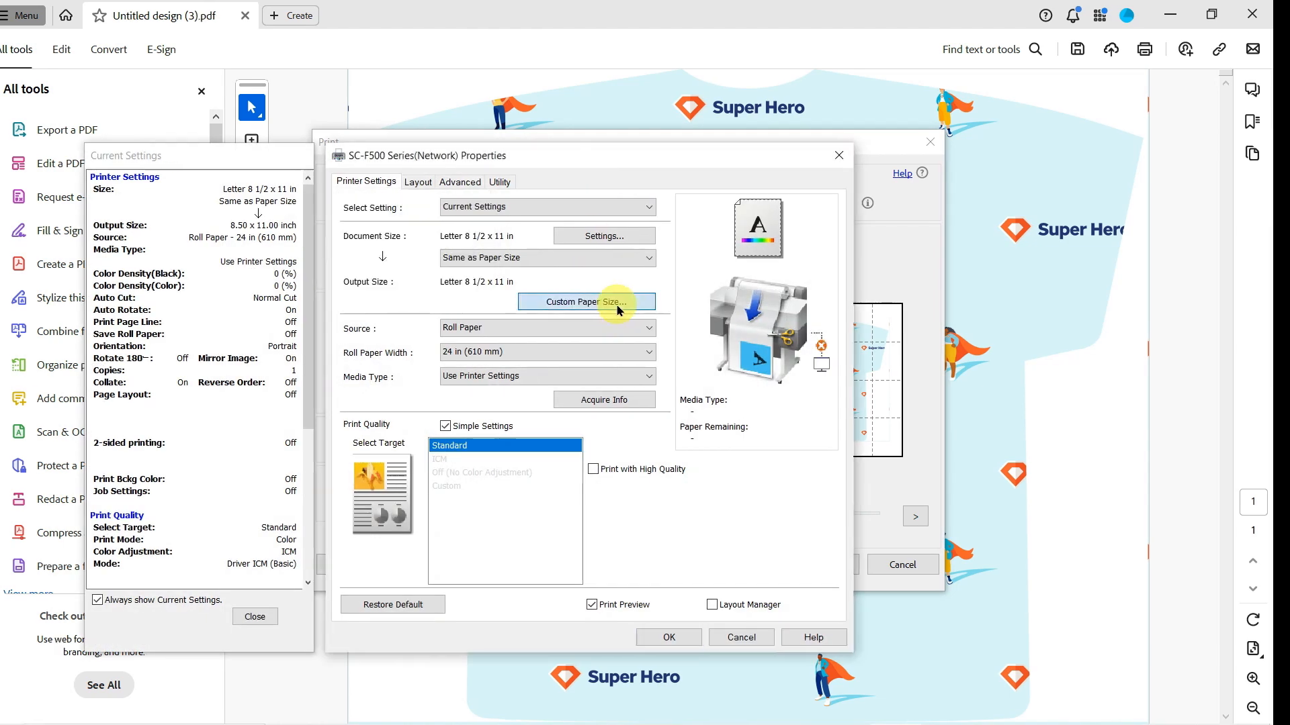
Step: Define a 24 × 36 inch custom paper size for the 24-inch roll
left_click(586, 302)
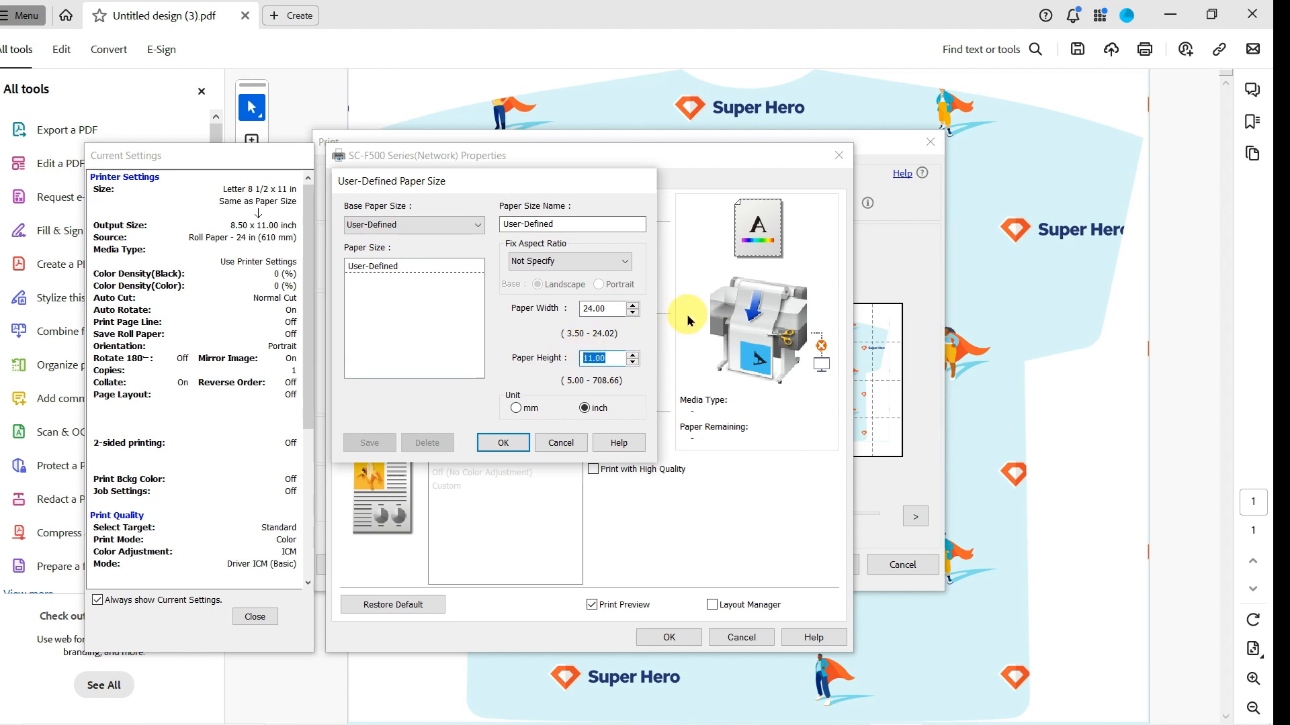
type("36")
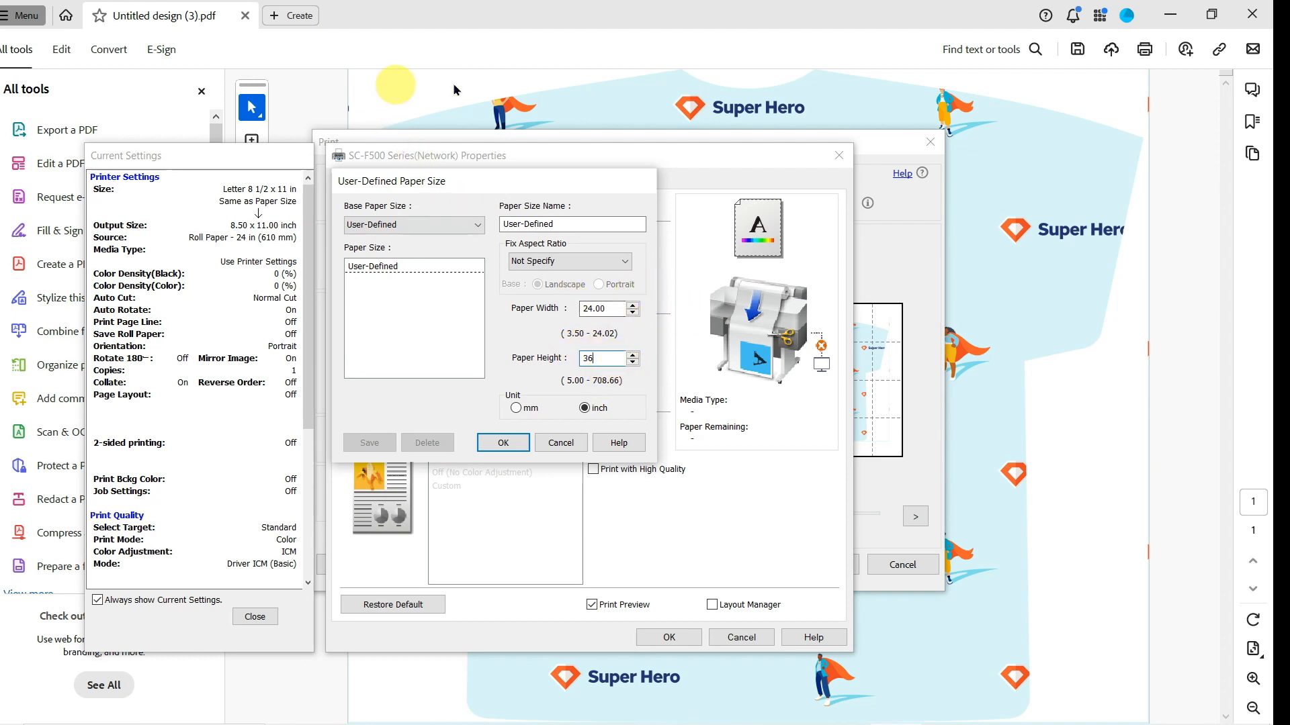
mouse_move(618, 431)
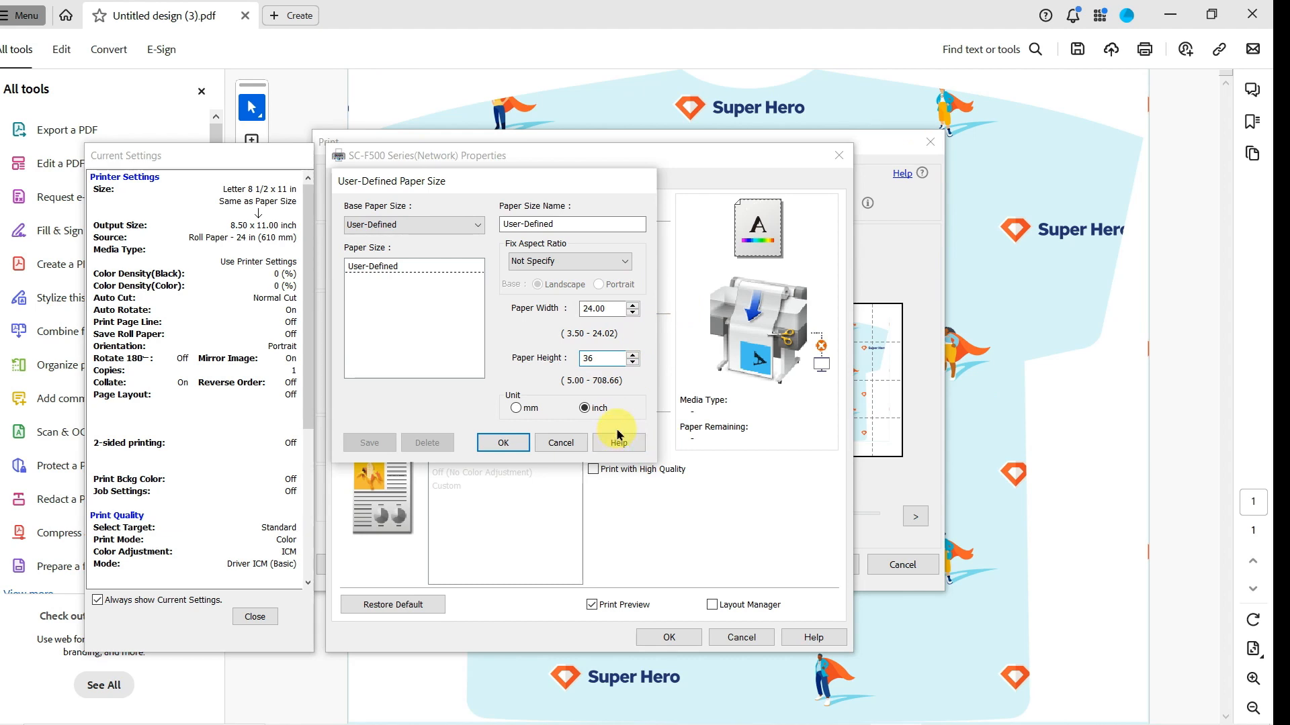
left_click(501, 443)
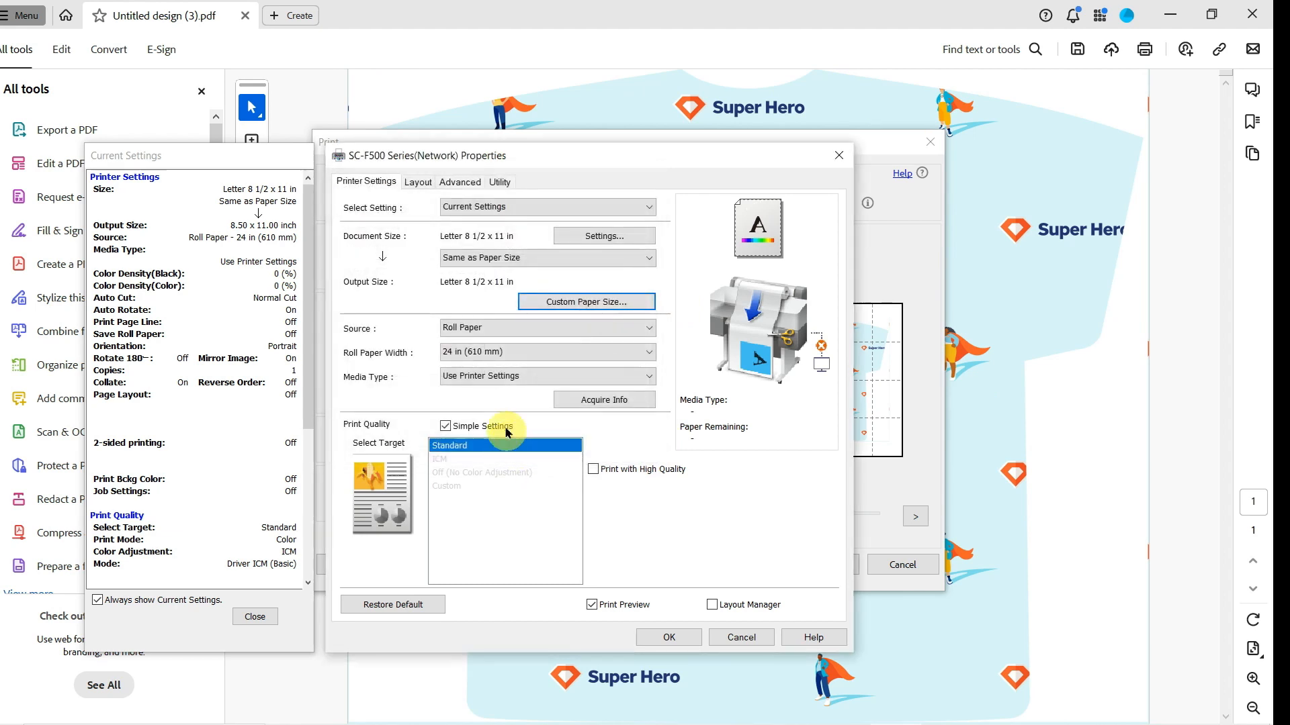
Step: Set the driver's document size to User-Defined
left_click(604, 236)
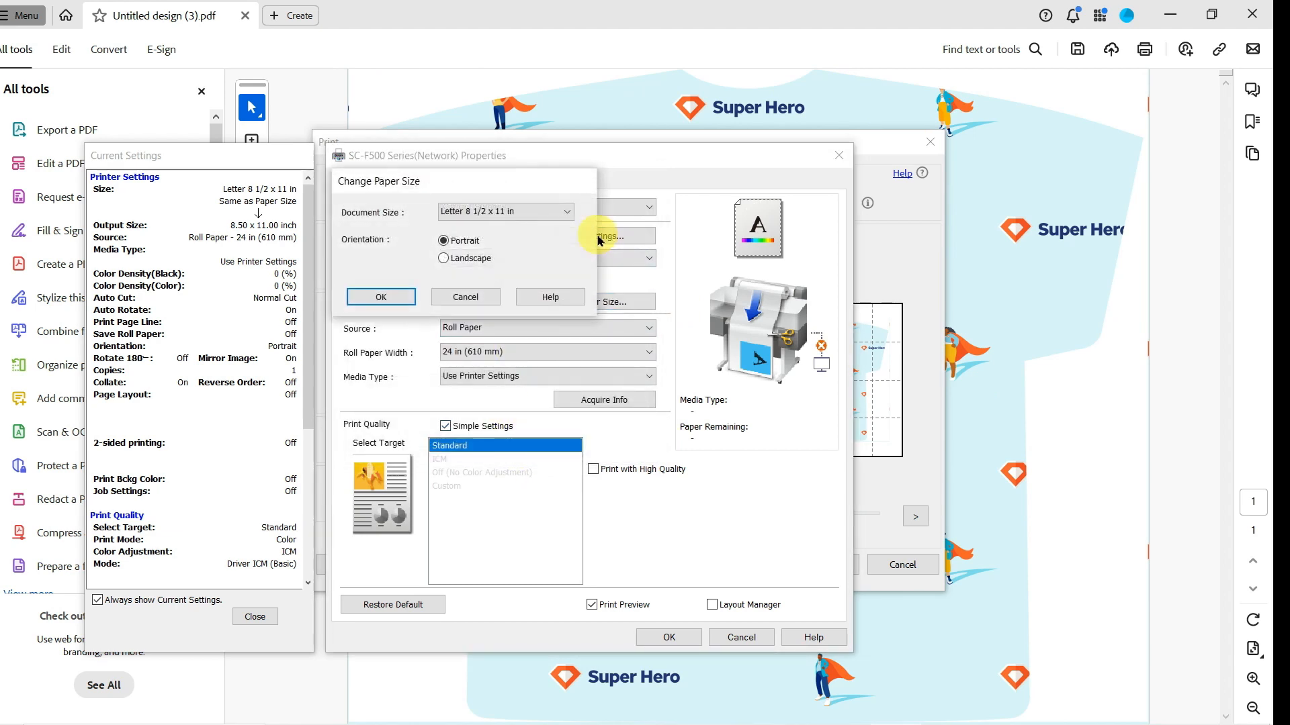
left_click(565, 212)
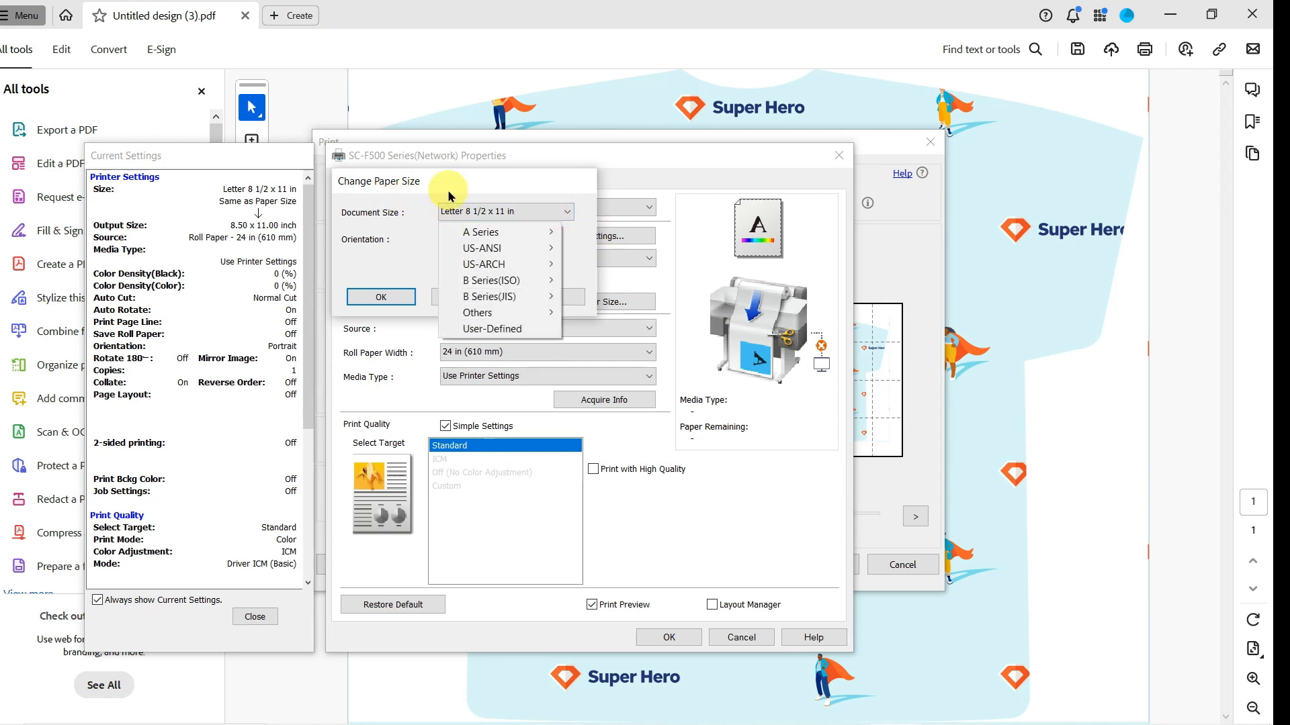
left_click(491, 330)
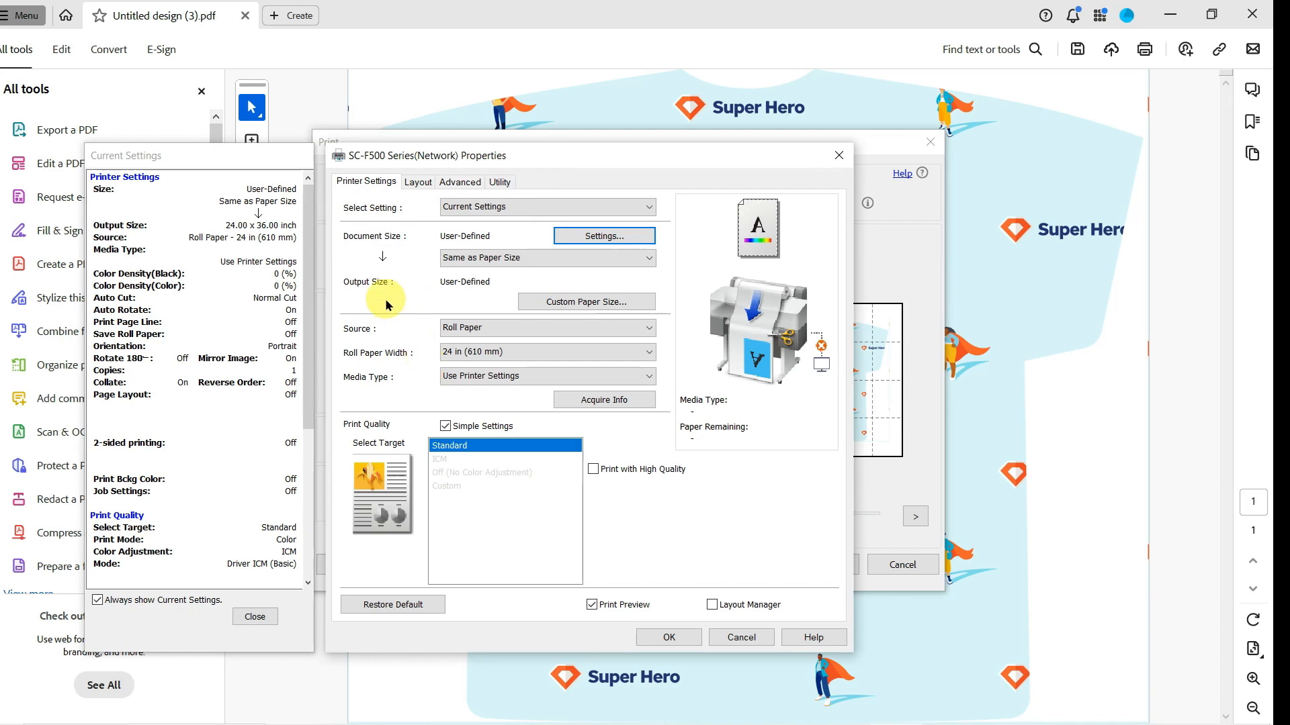
mouse_move(436, 296)
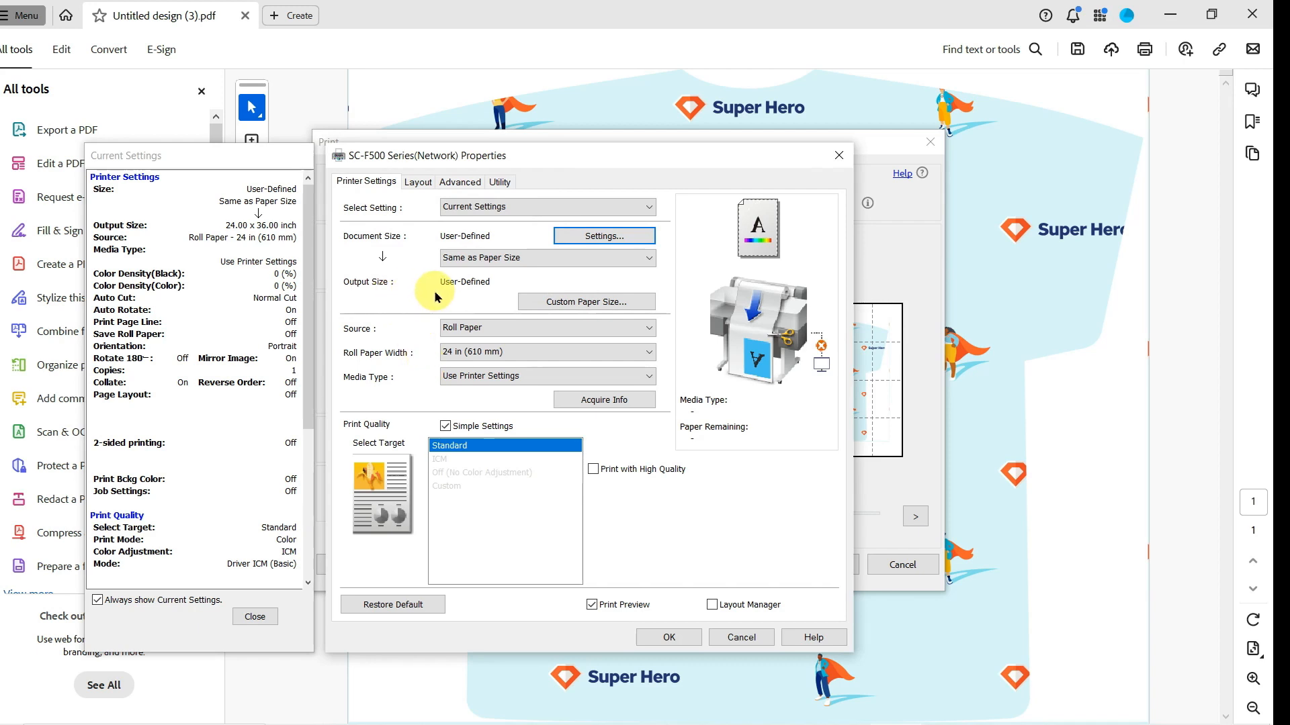
mouse_move(387, 381)
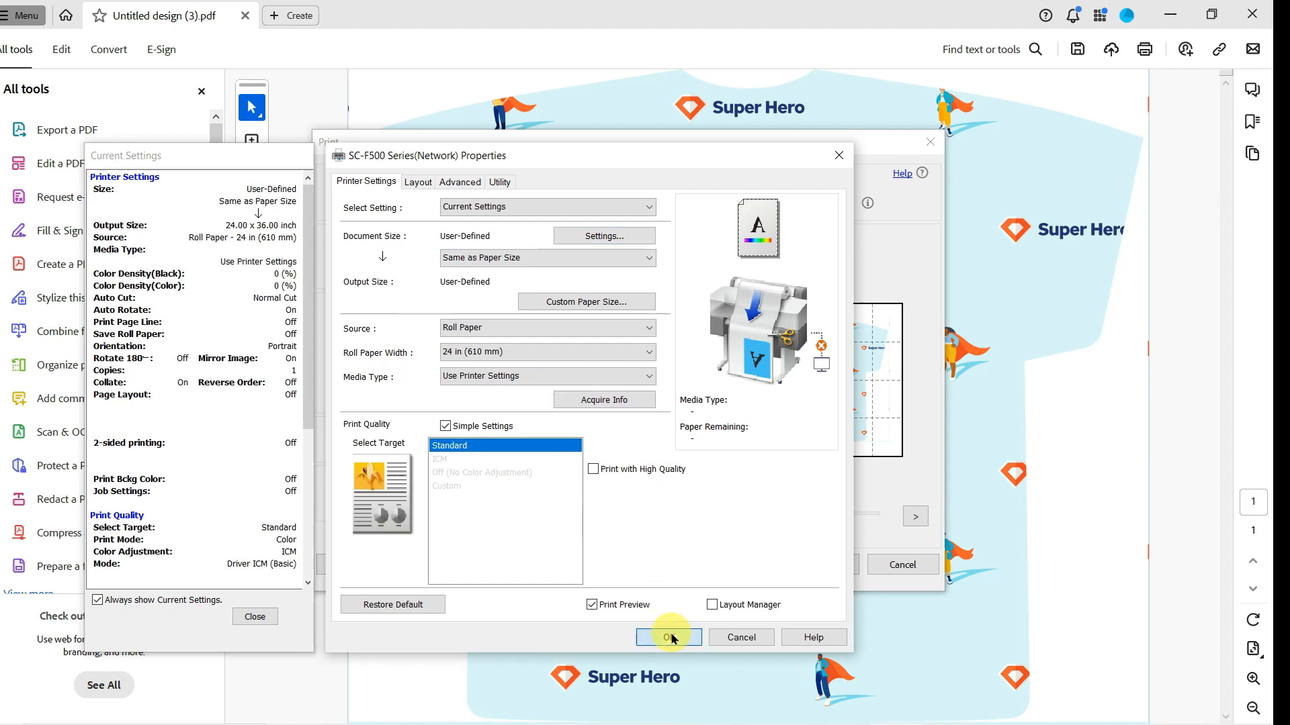
Step: Apply the driver settings and switch page sizing to Poster, previewing 4 pages at 48 × 72 inches
left_click(668, 638)
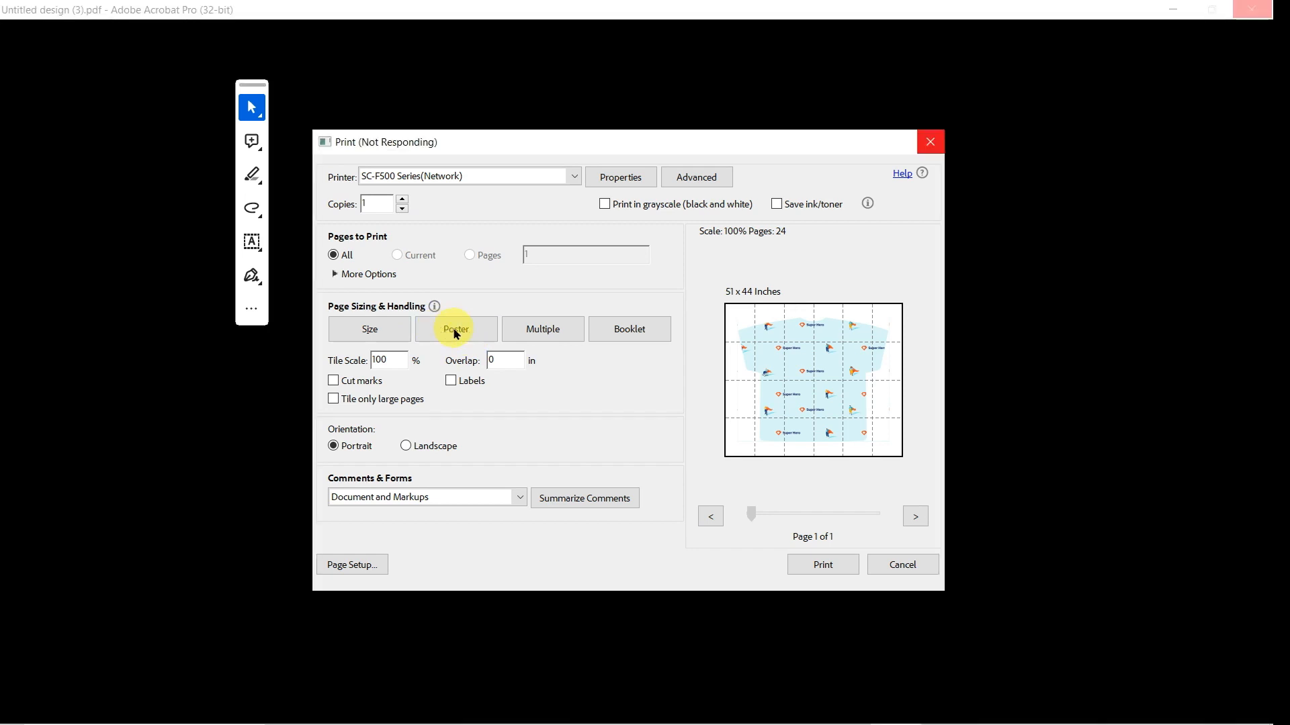
left_click(472, 328)
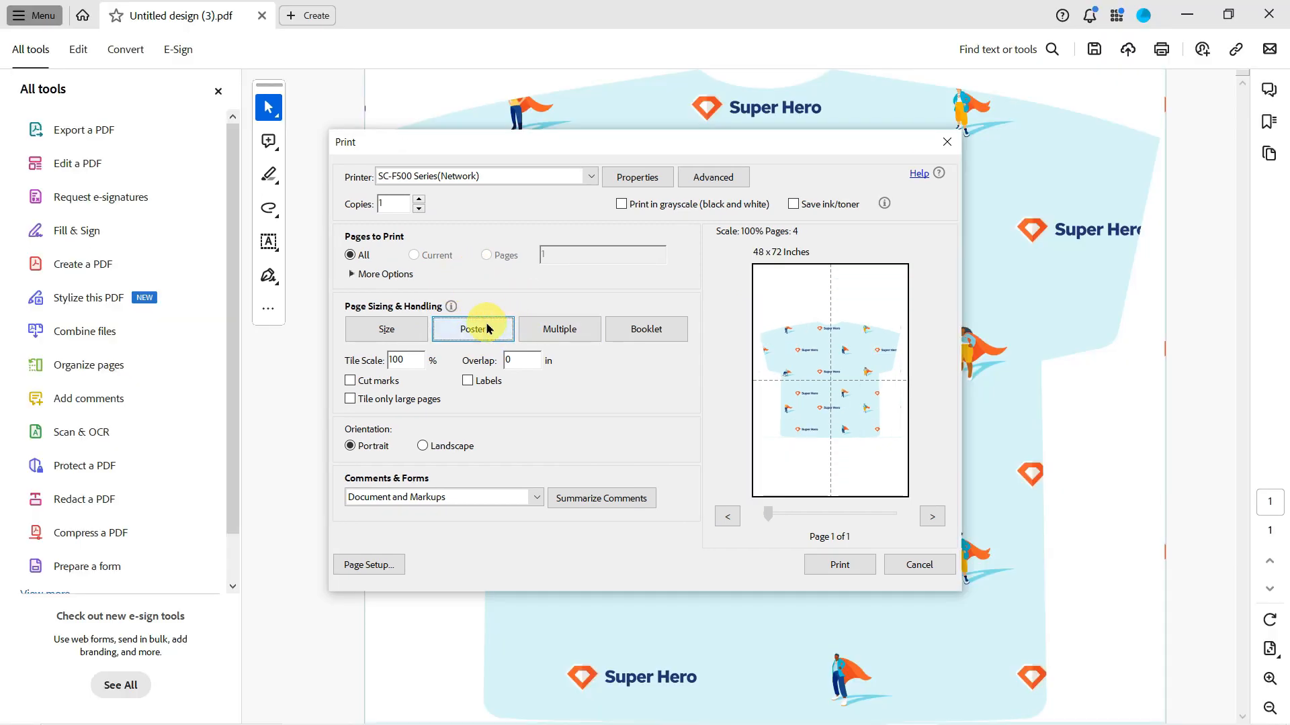
mouse_move(559, 329)
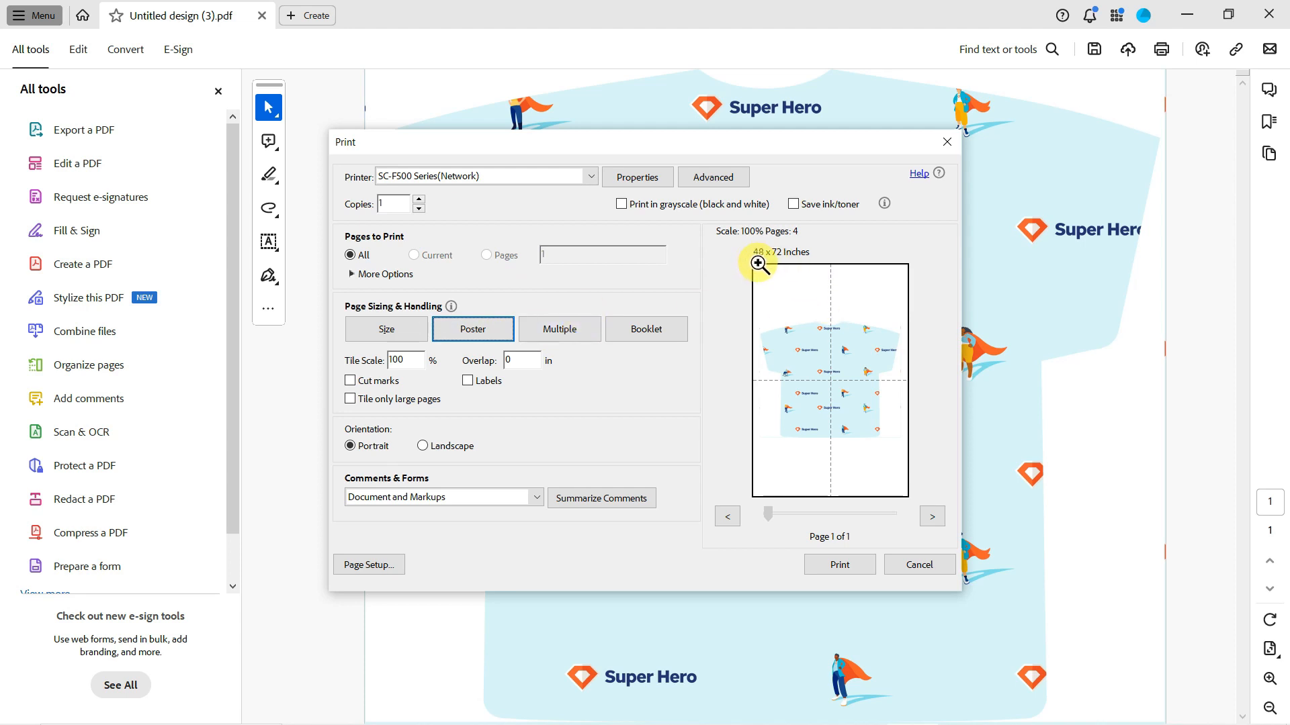
mouse_move(788, 244)
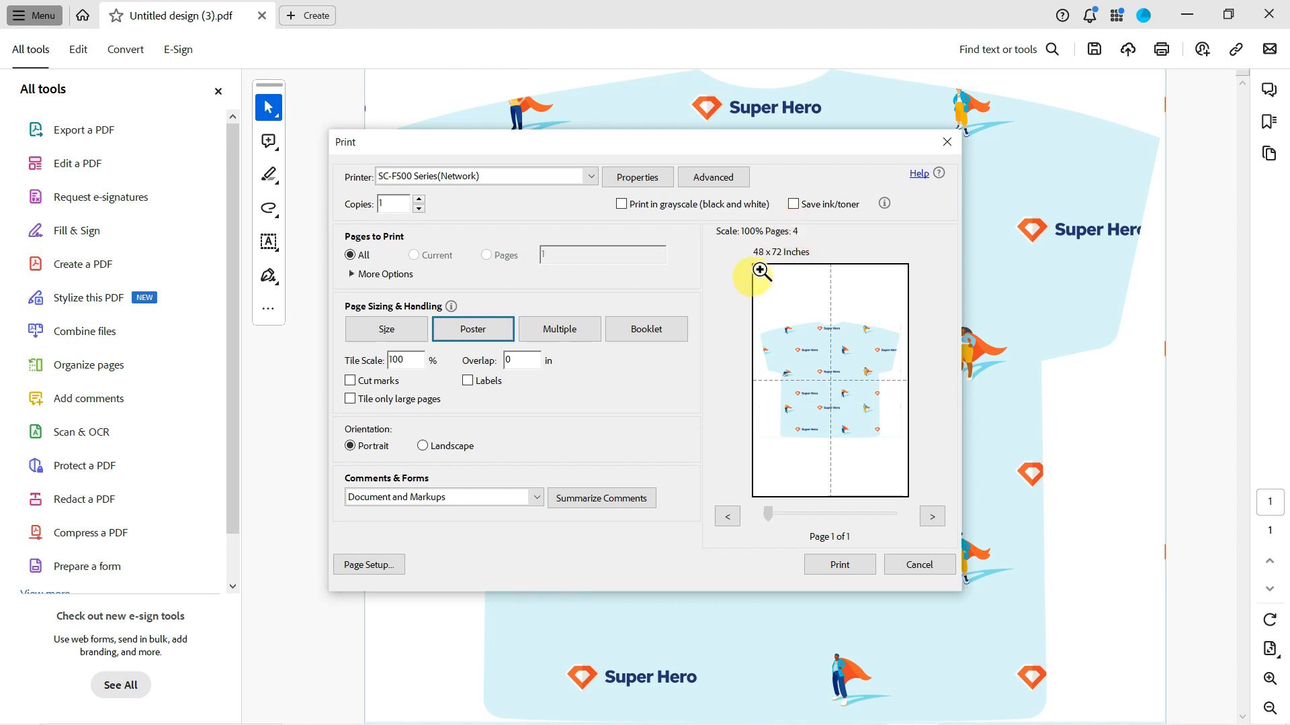
mouse_move(744, 364)
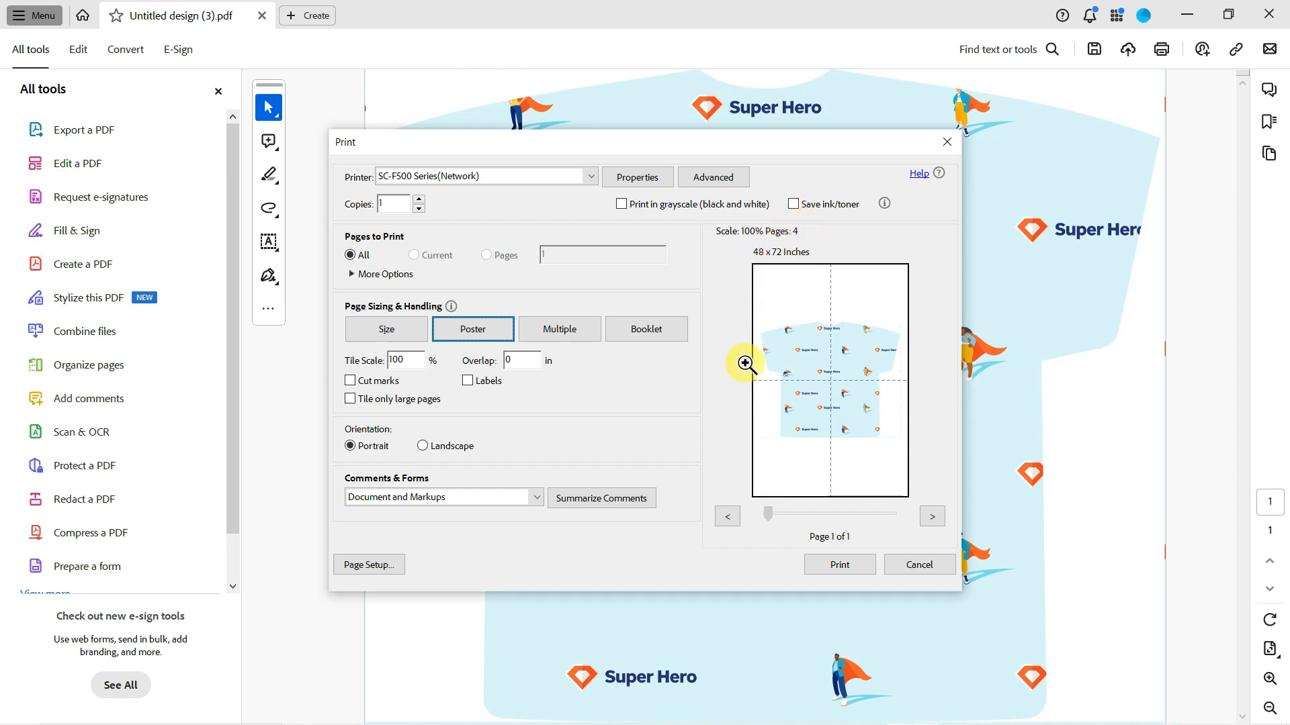
mouse_move(862, 425)
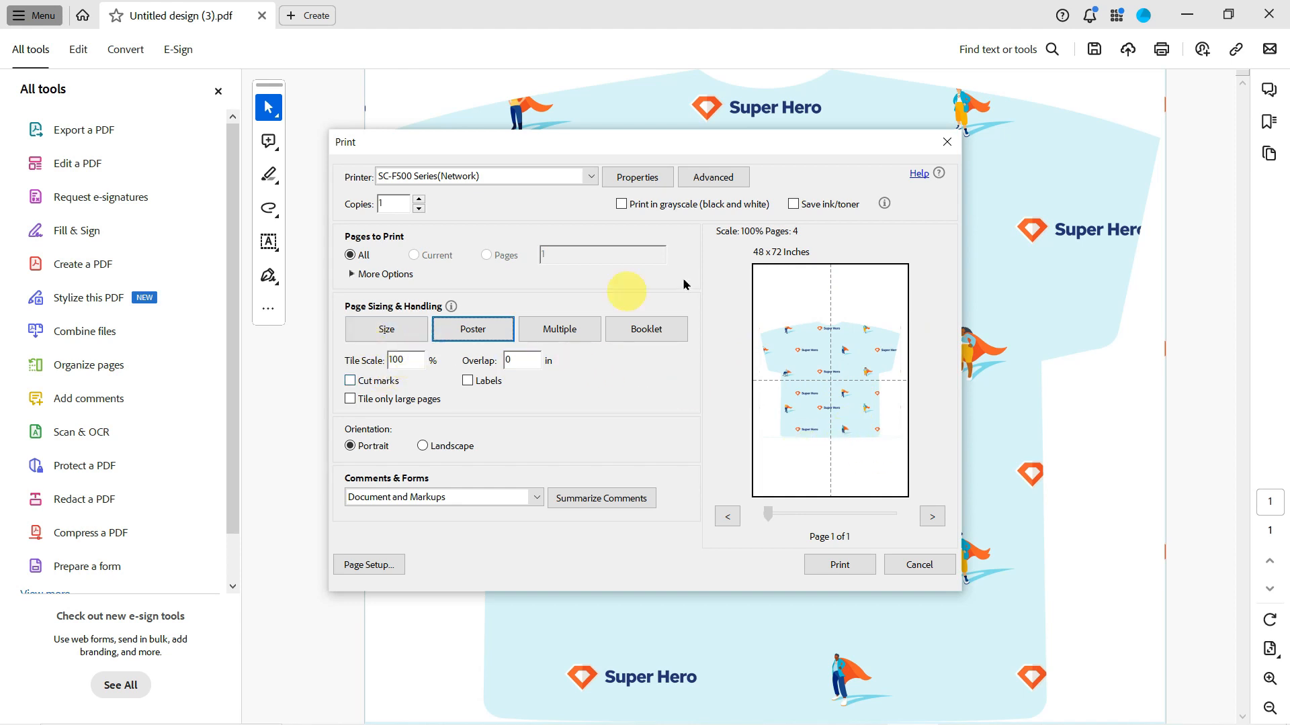
mouse_move(862, 315)
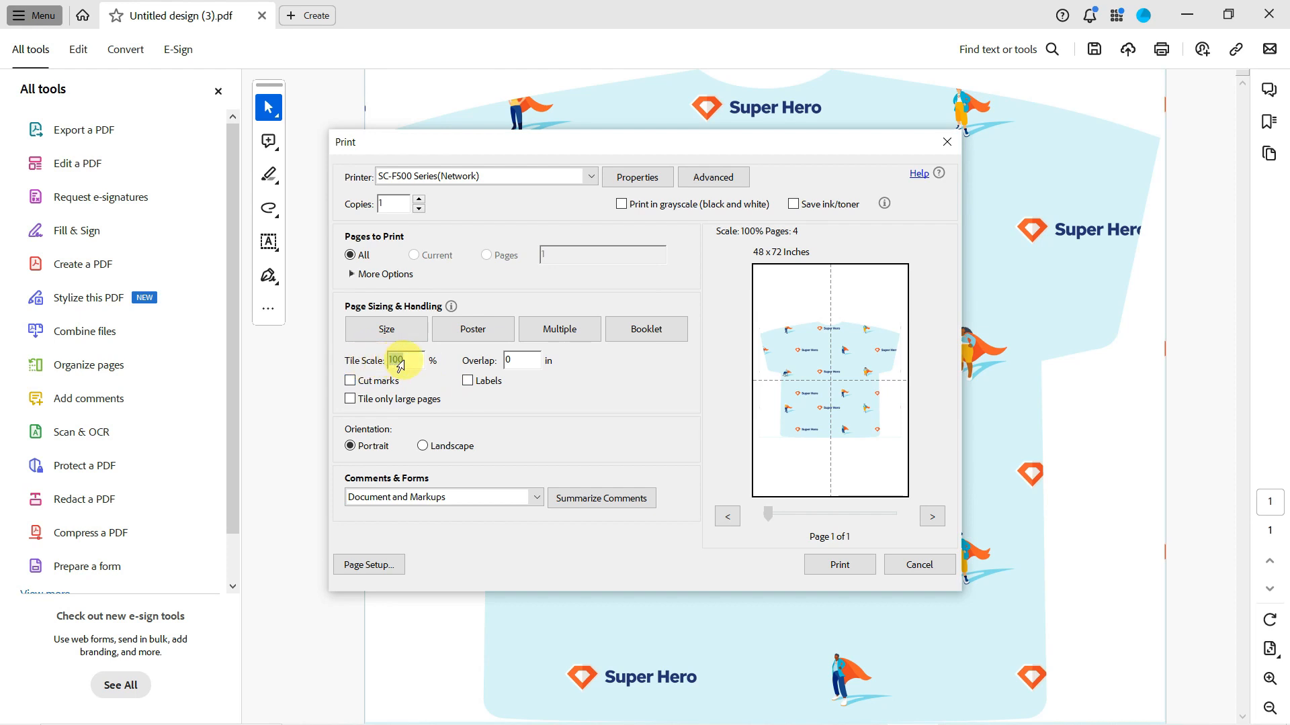
Step: Try tile scales 75%, 90% and 95%, ending at 99% for a 2-page preview
type("75")
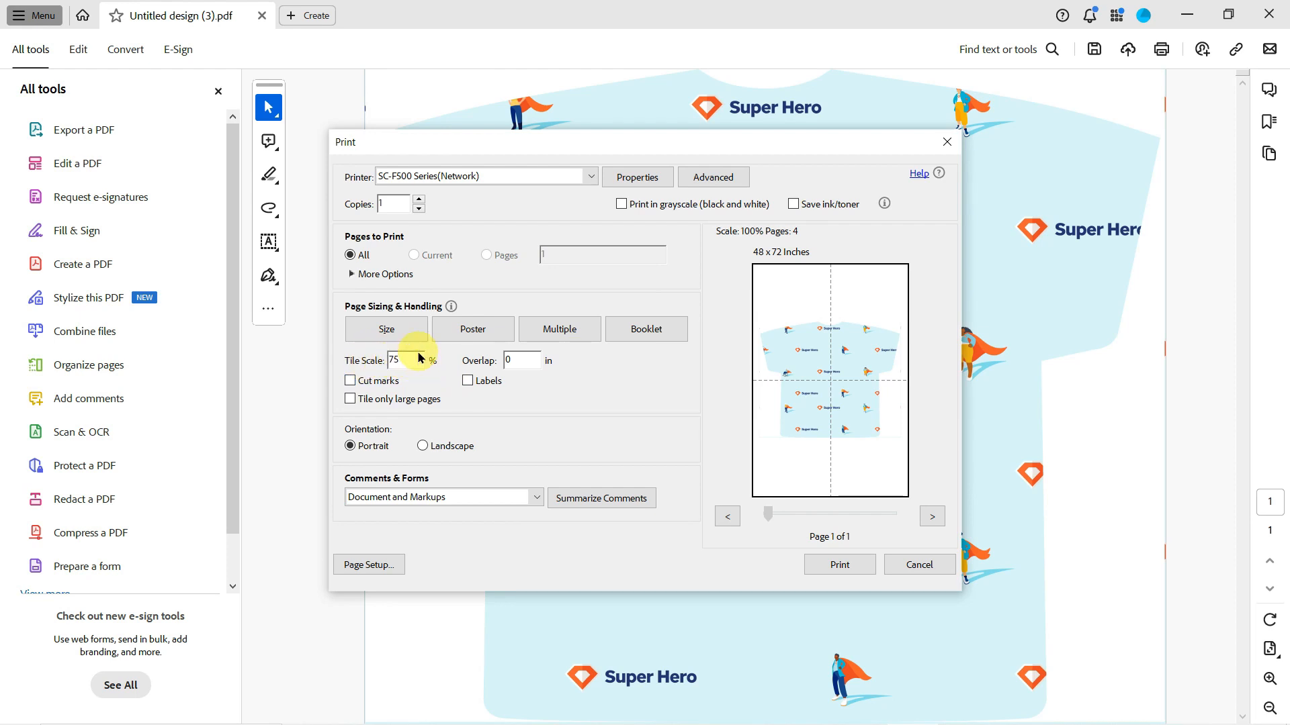
mouse_move(481, 206)
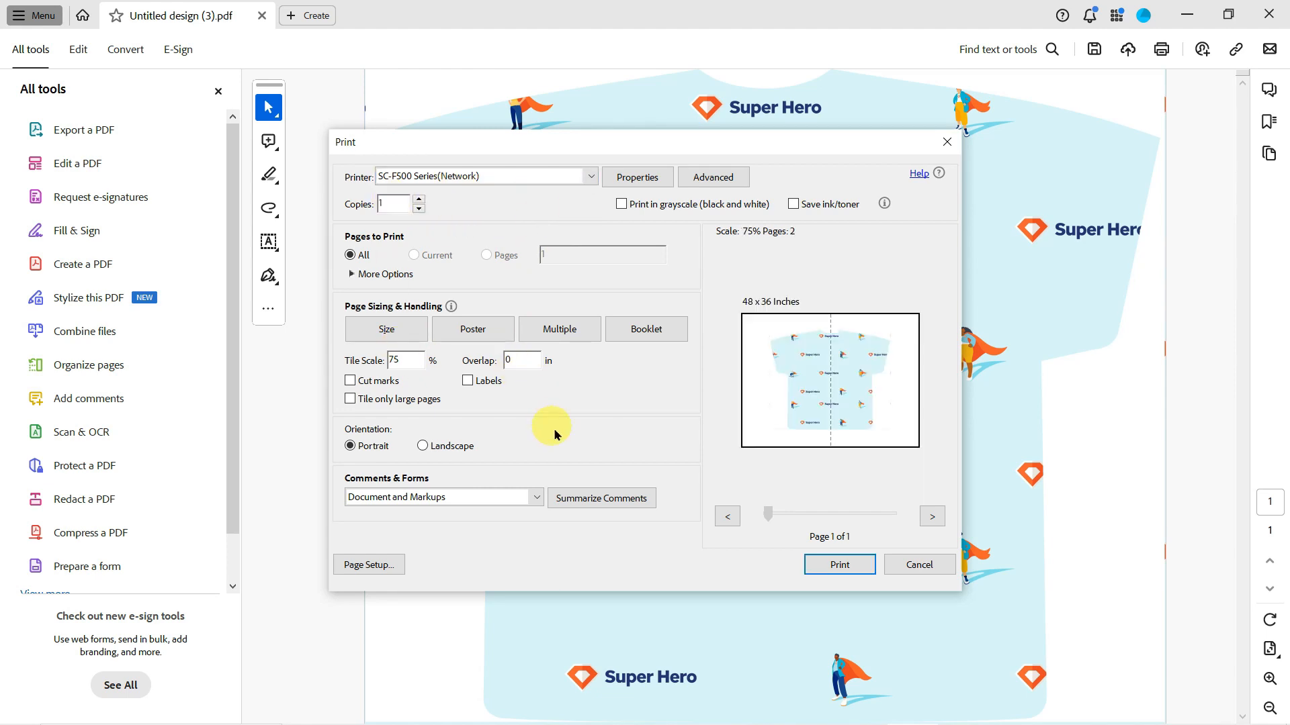
mouse_move(761, 311)
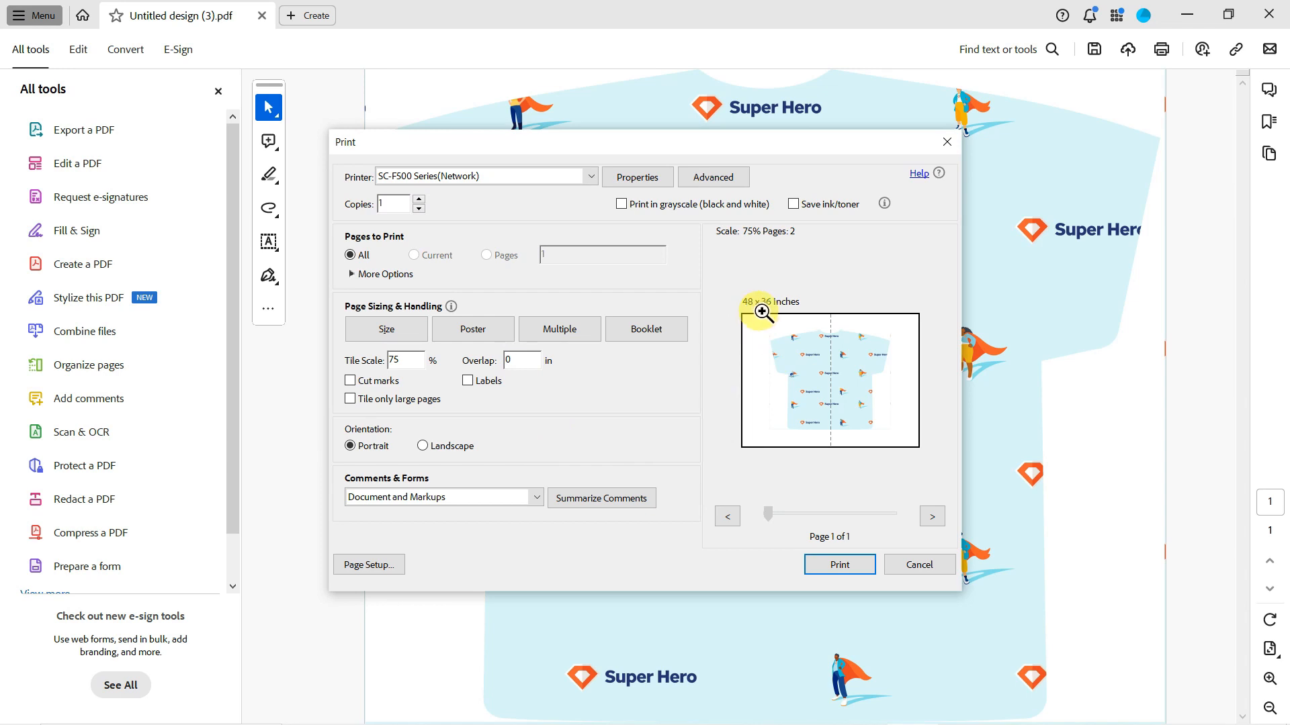
mouse_move(784, 315)
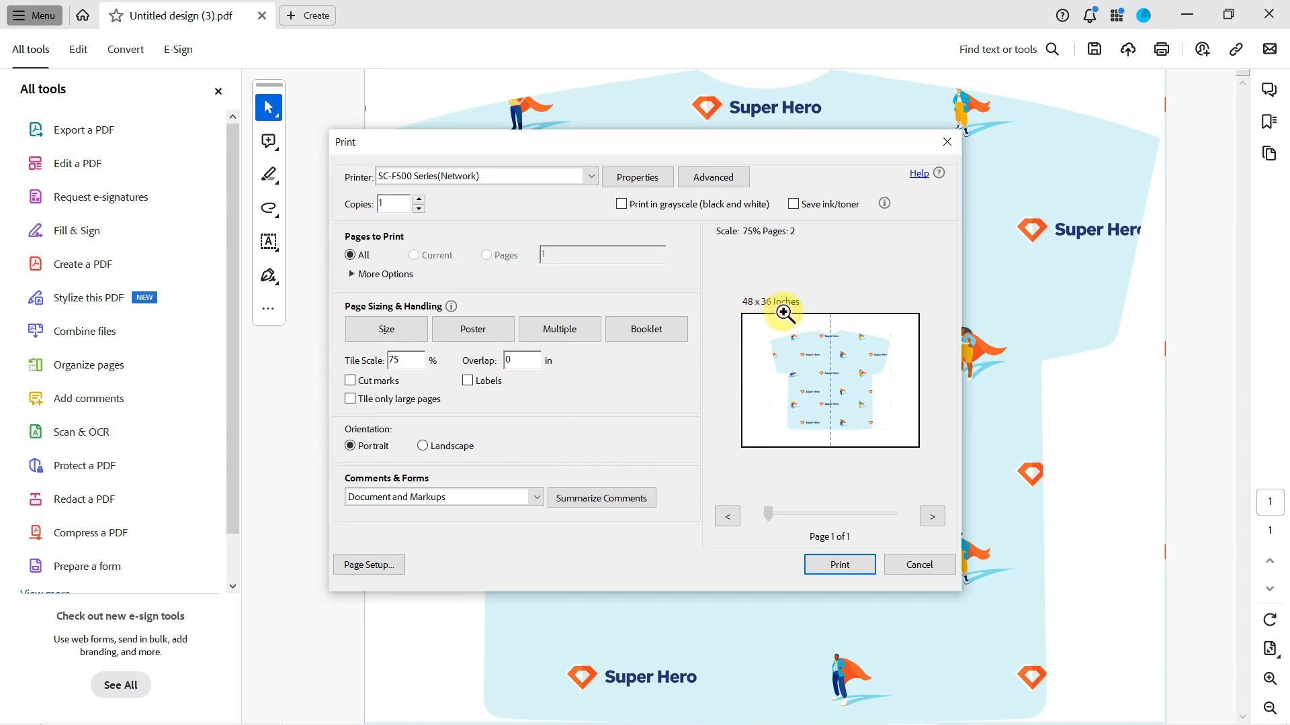
mouse_move(771, 400)
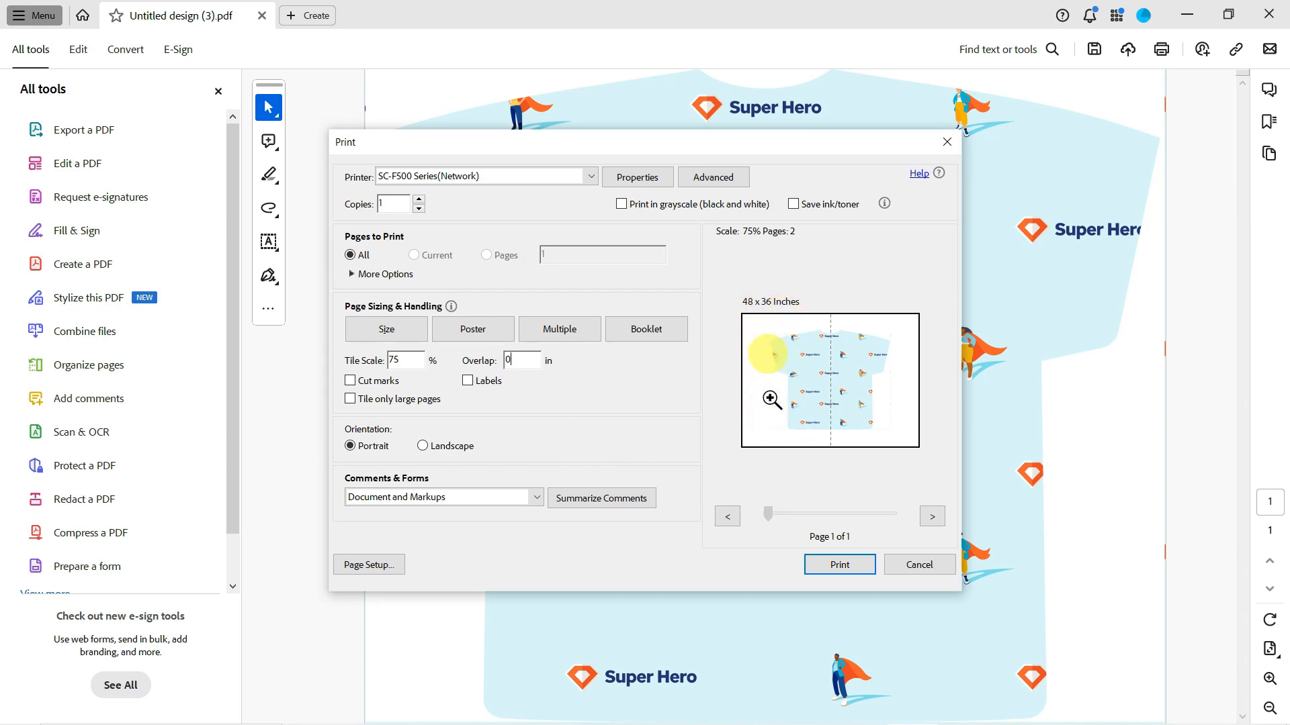
mouse_move(909, 391)
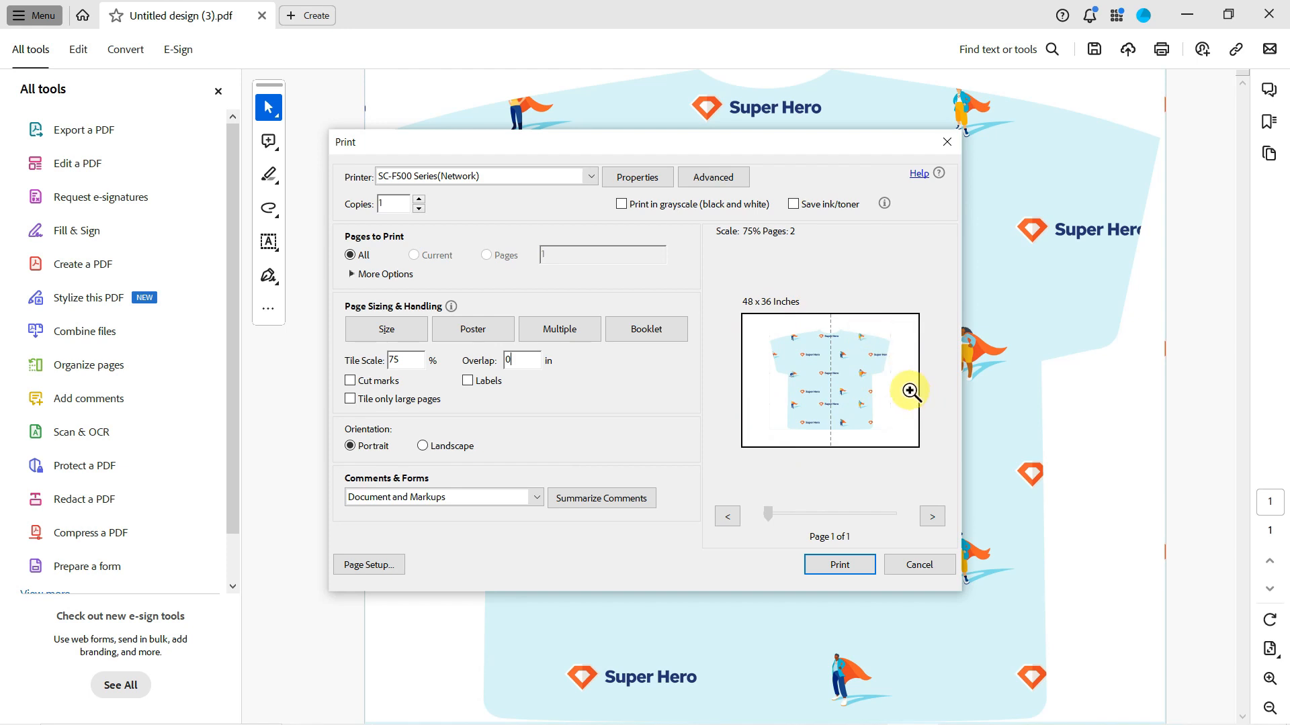
mouse_move(909, 402)
type("90")
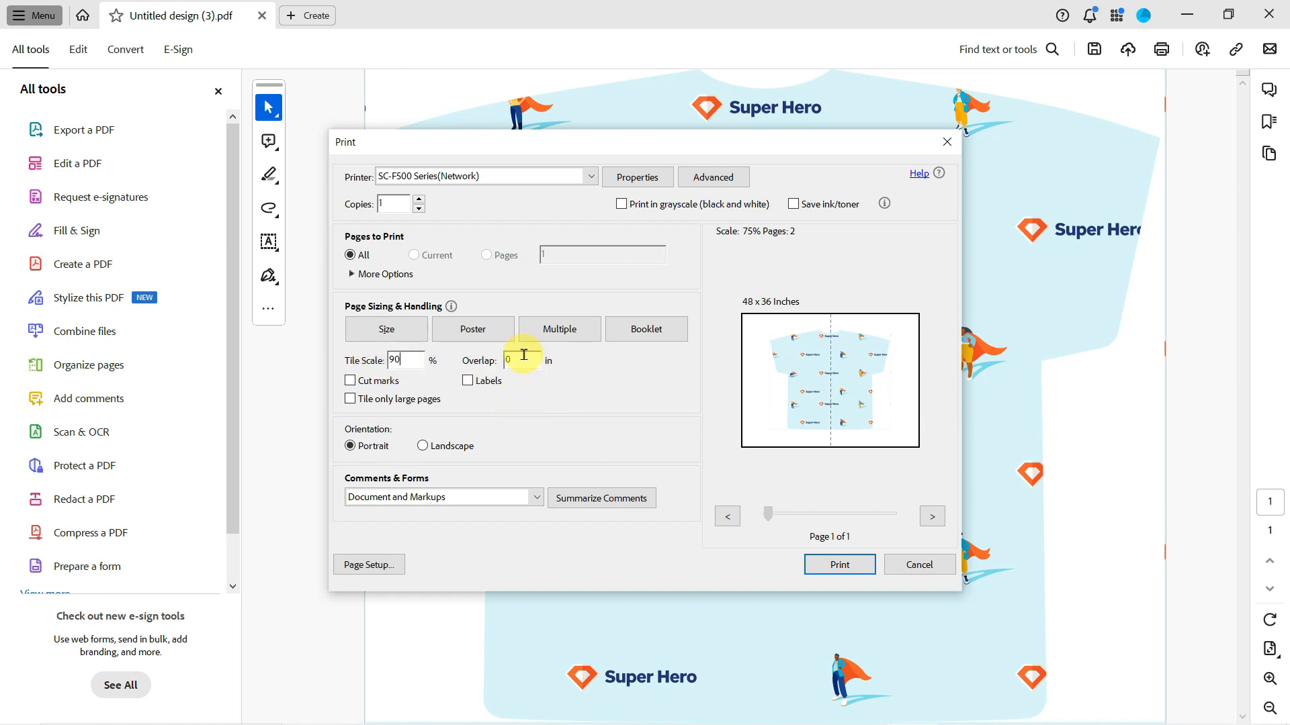
left_click(404, 359)
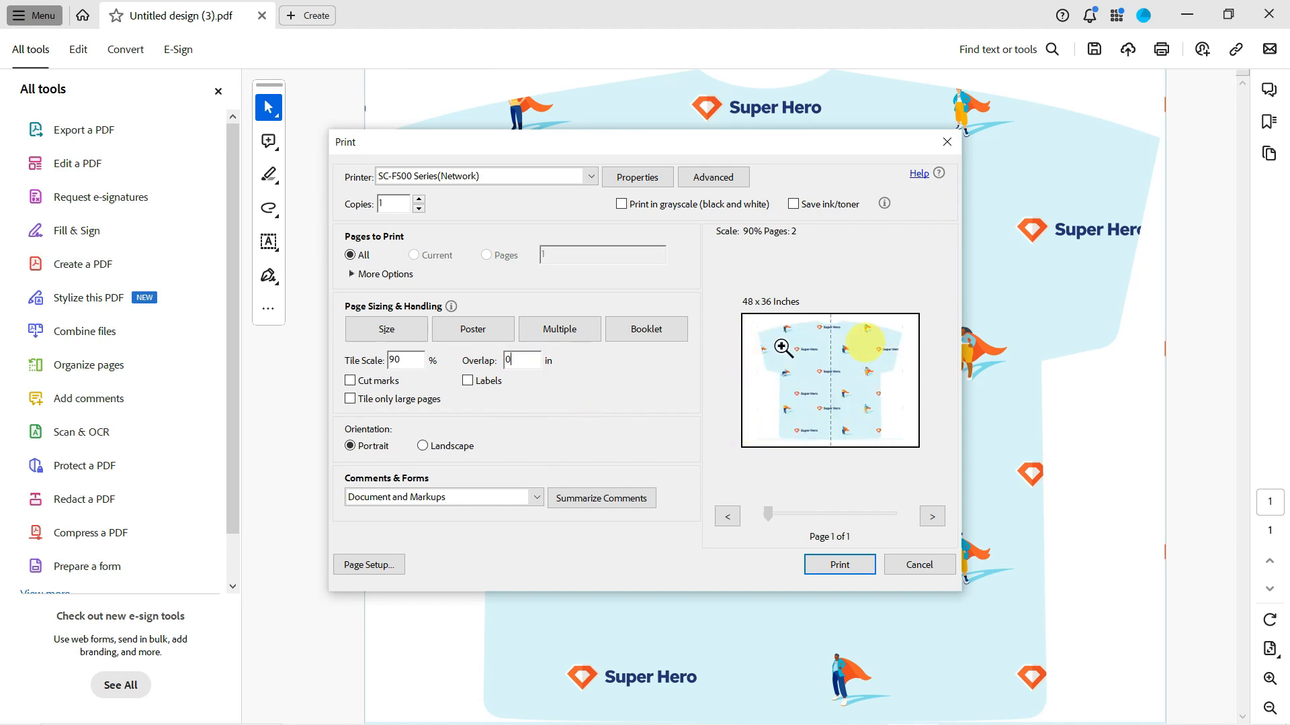
mouse_move(928, 368)
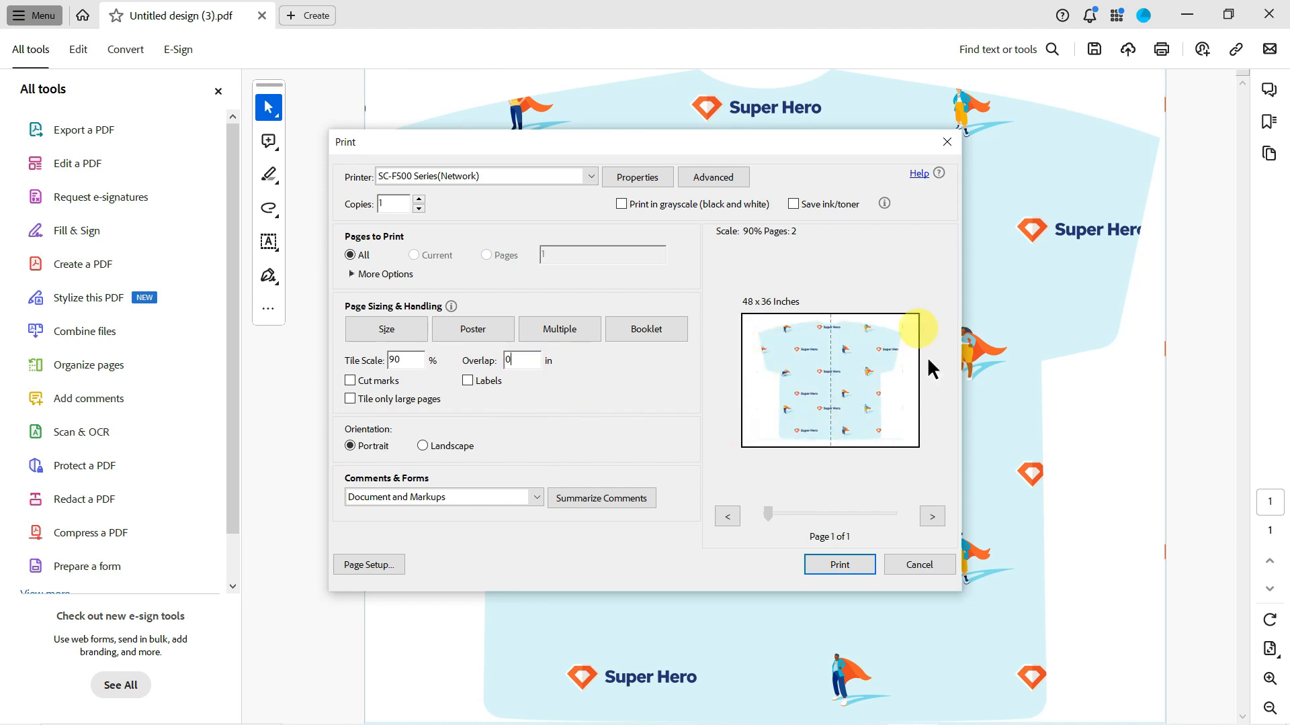
mouse_move(495, 589)
type("95")
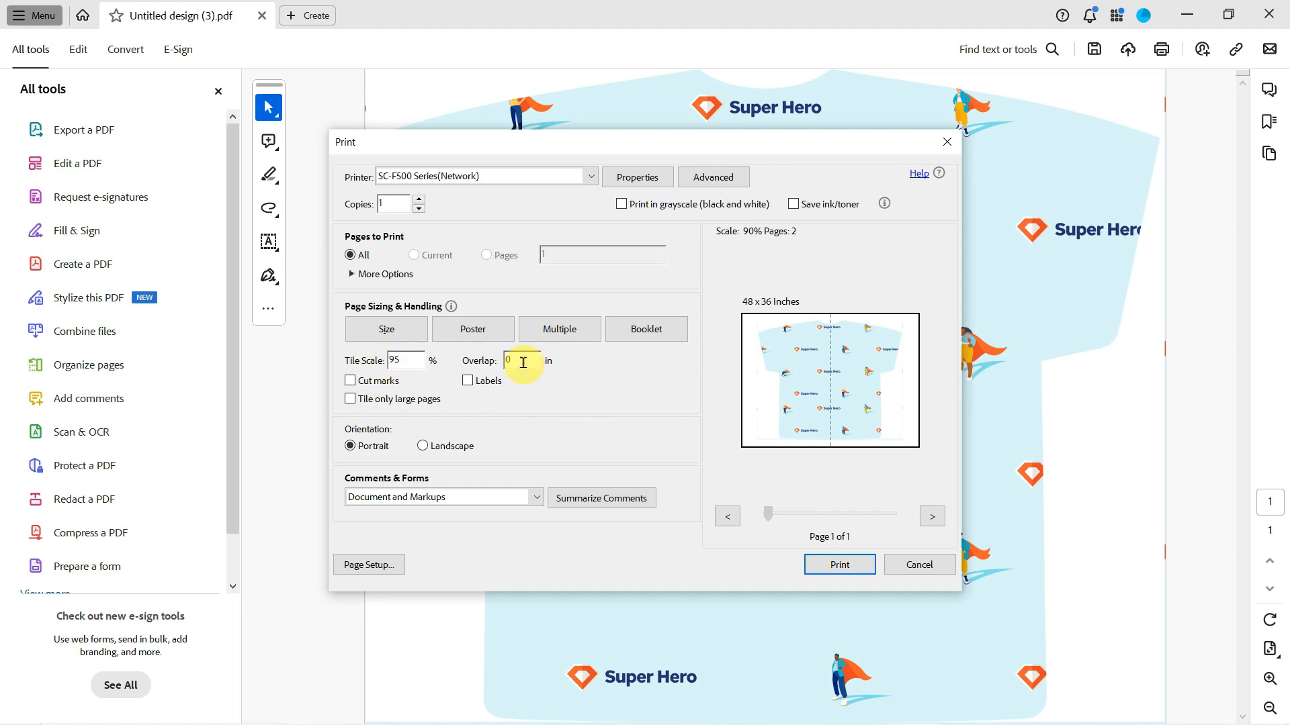
mouse_move(765, 448)
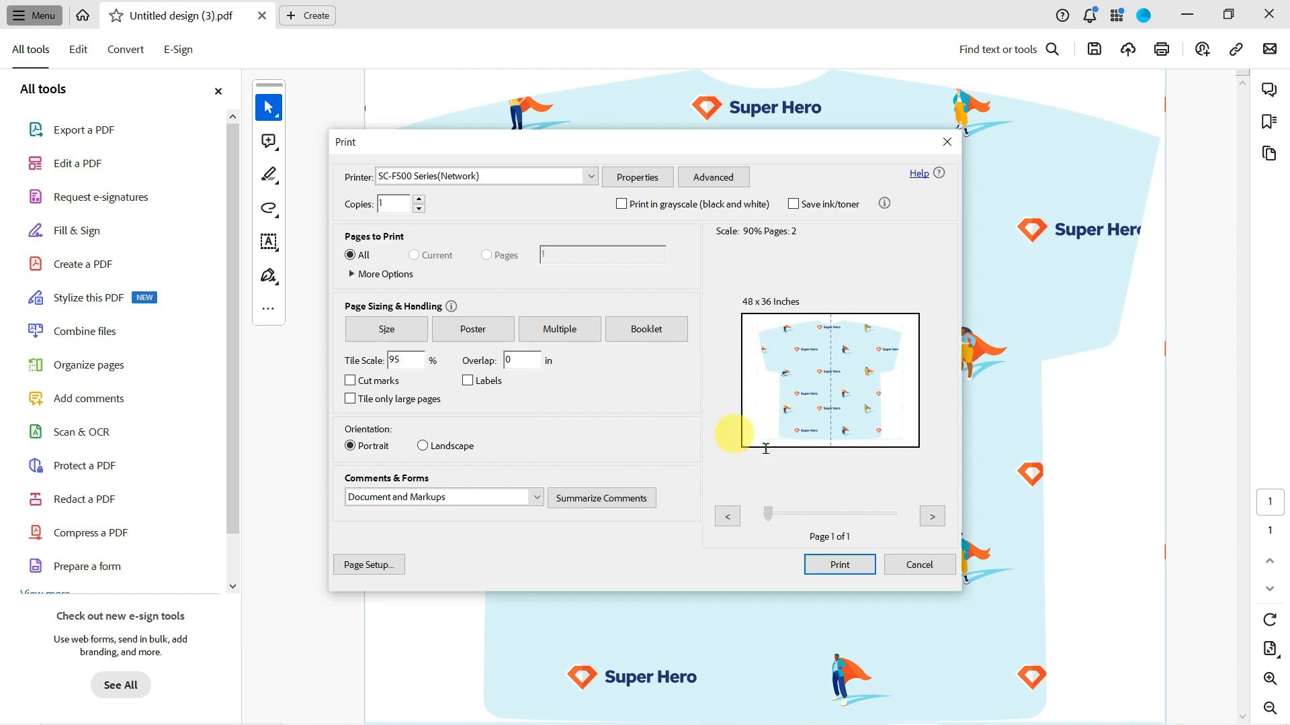
left_click(839, 564)
type("99")
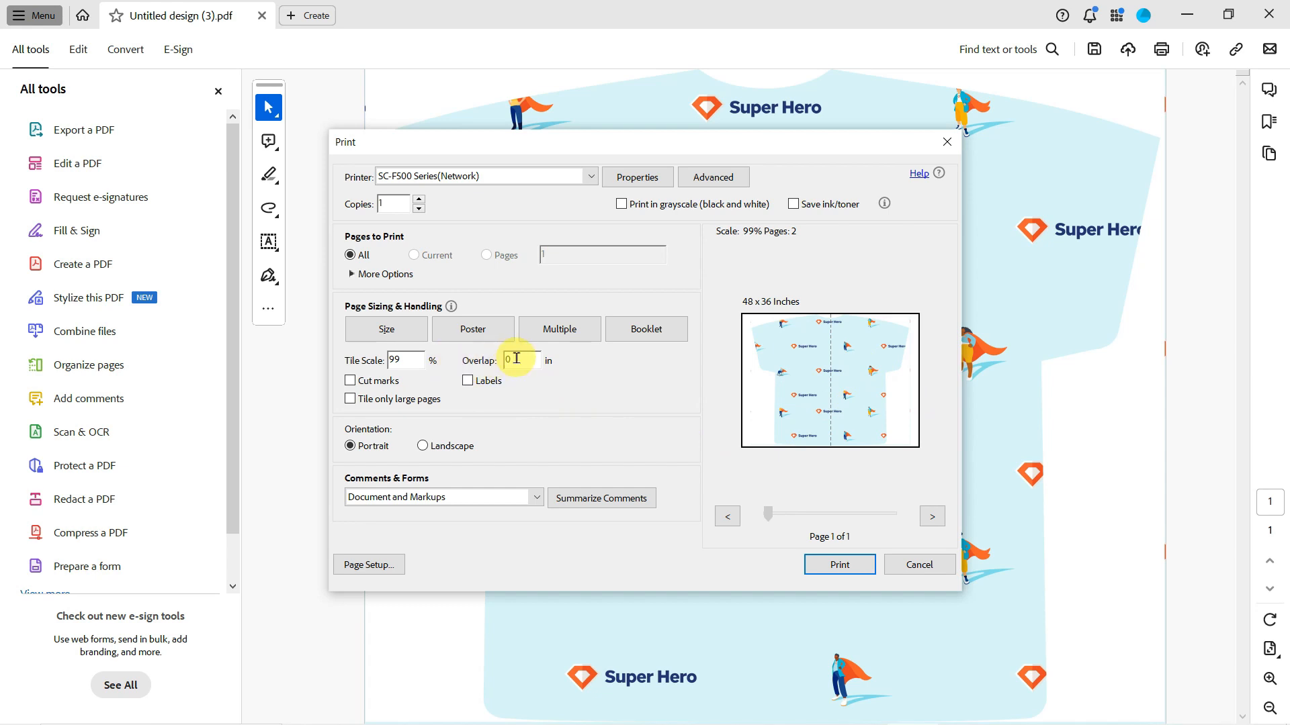
mouse_move(524, 364)
type(".05")
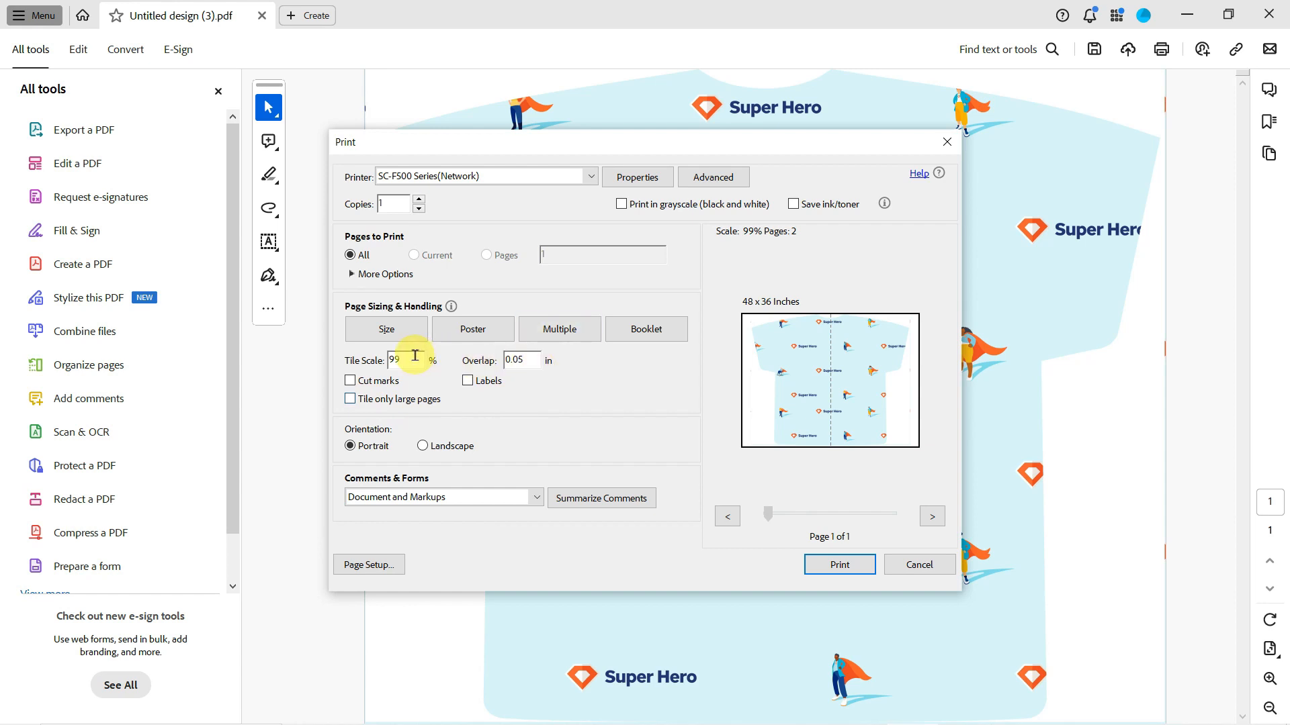
mouse_move(417, 366)
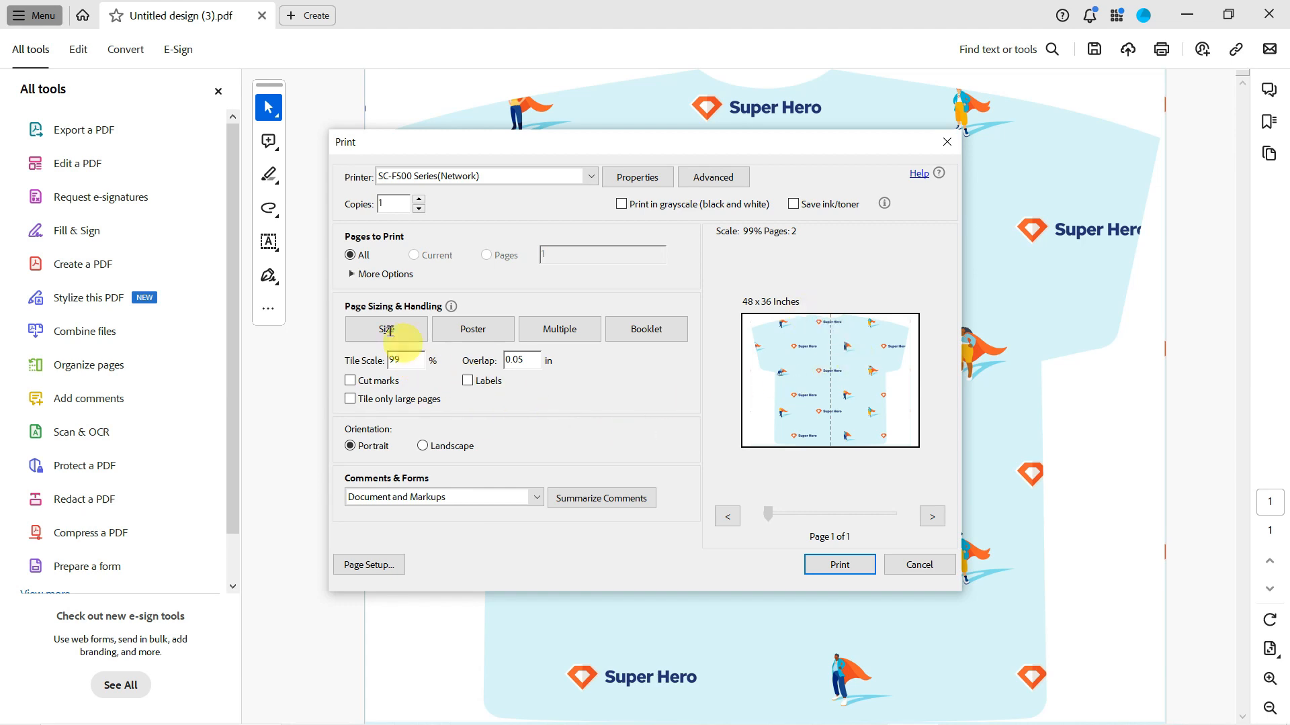
mouse_move(851, 539)
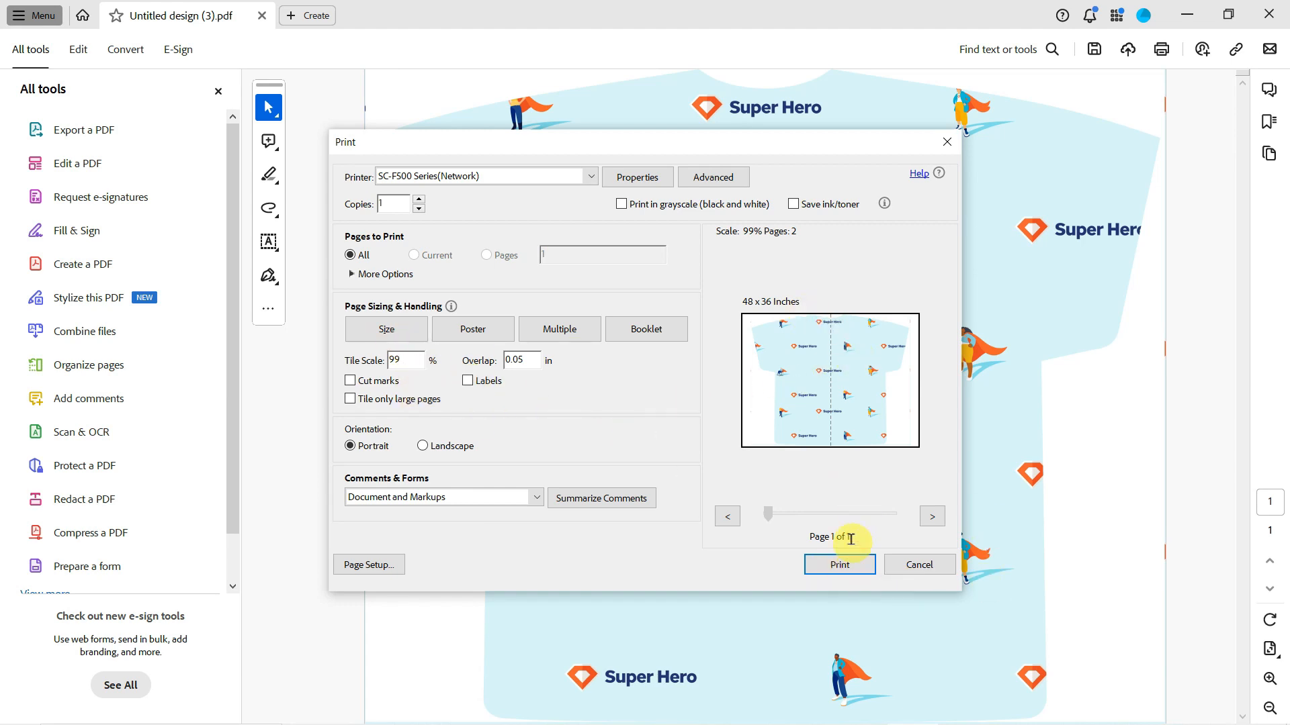
Step: Send the 99% two-page poster with 0.05 in overlap to the printer
left_click(838, 564)
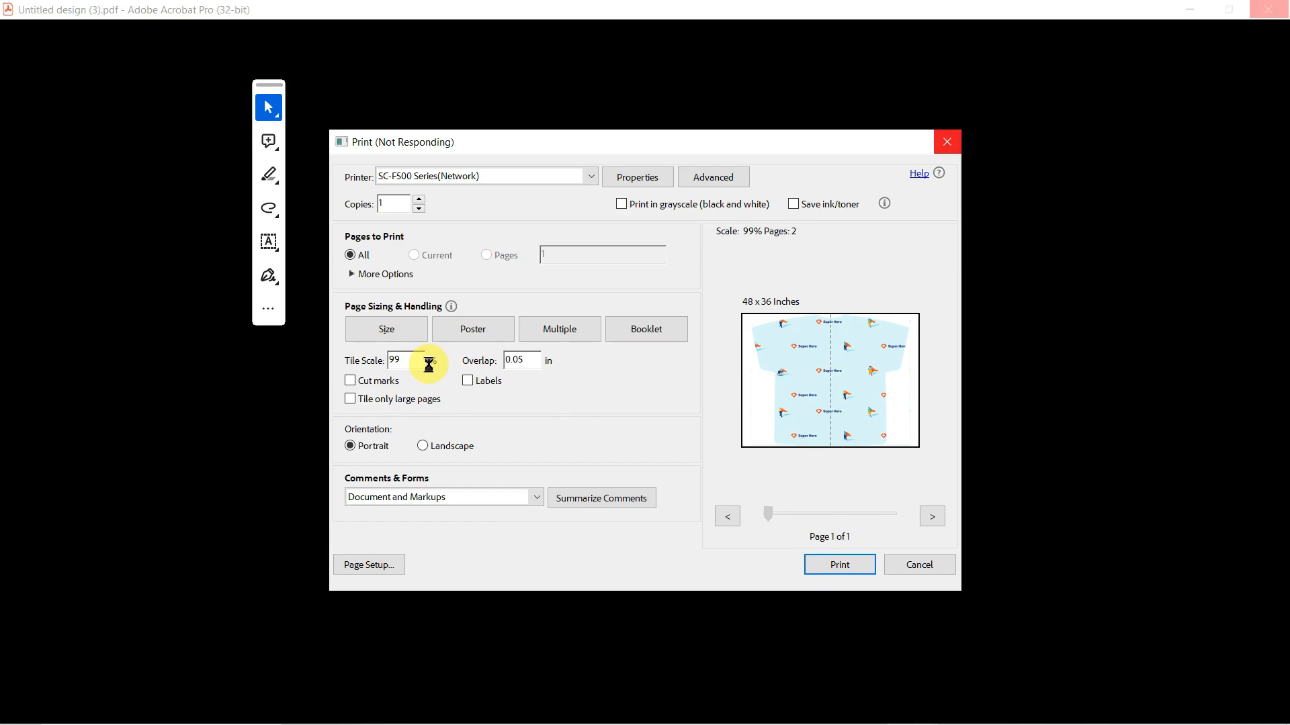
Step: Preview the tiled shirt in Epson Print Preview and display page 2 of 2
left_click(918, 564)
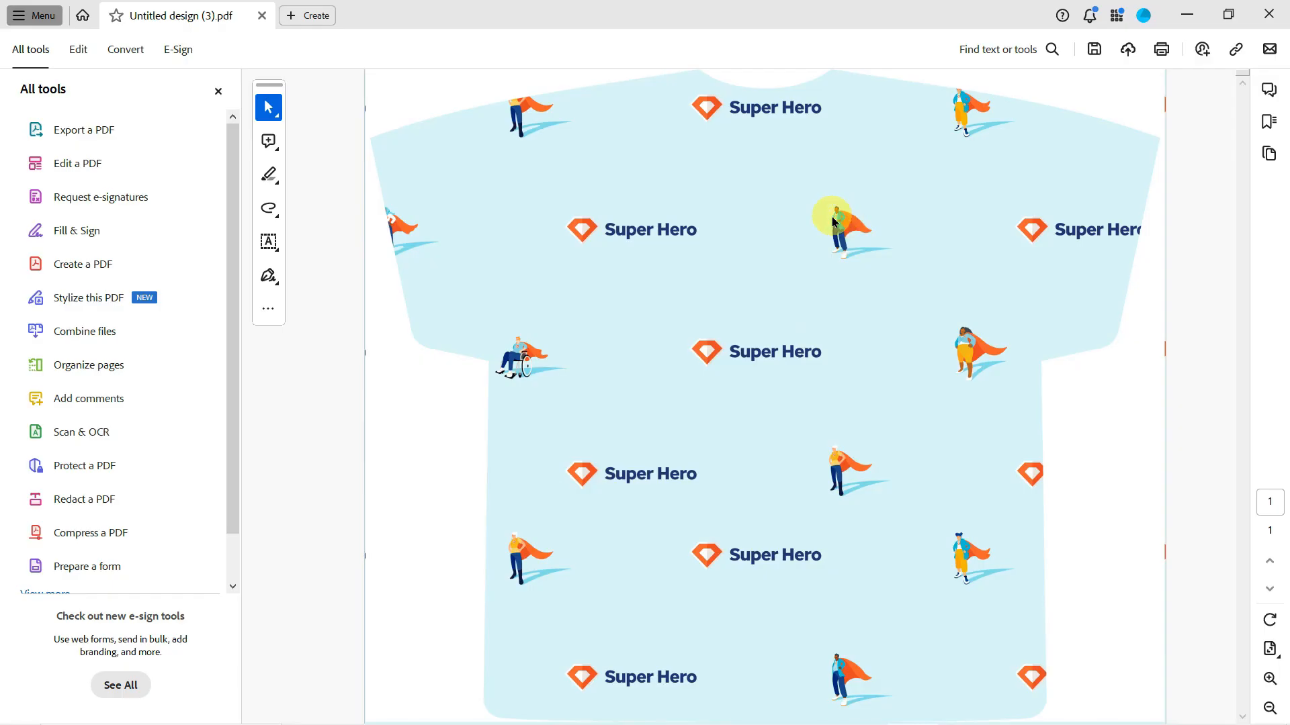
mouse_move(830, 220)
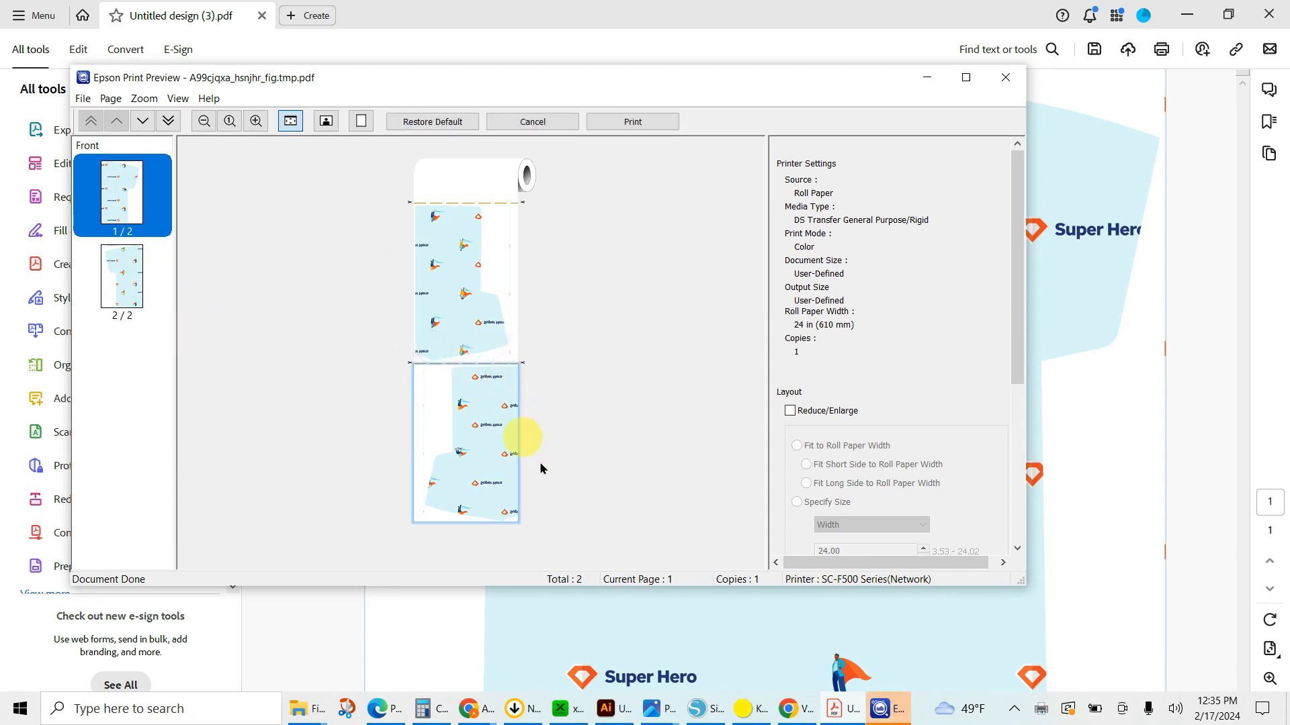
mouse_move(115, 193)
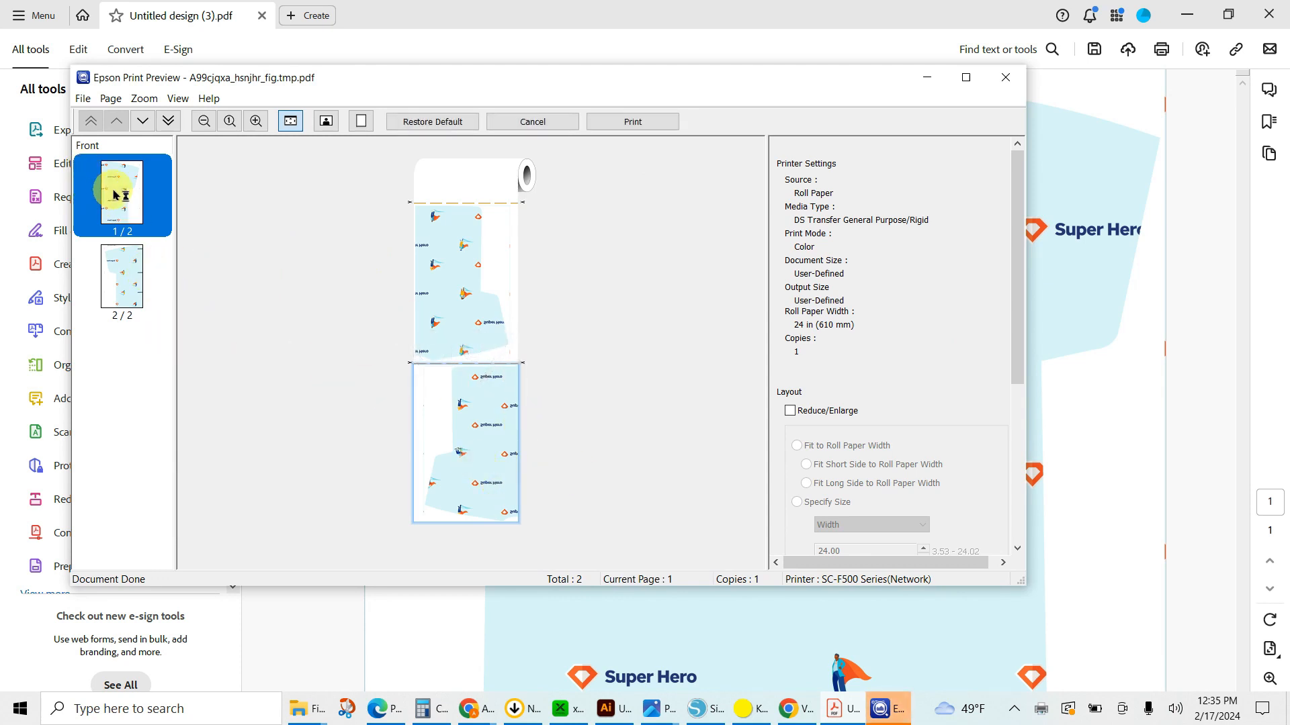
mouse_move(115, 297)
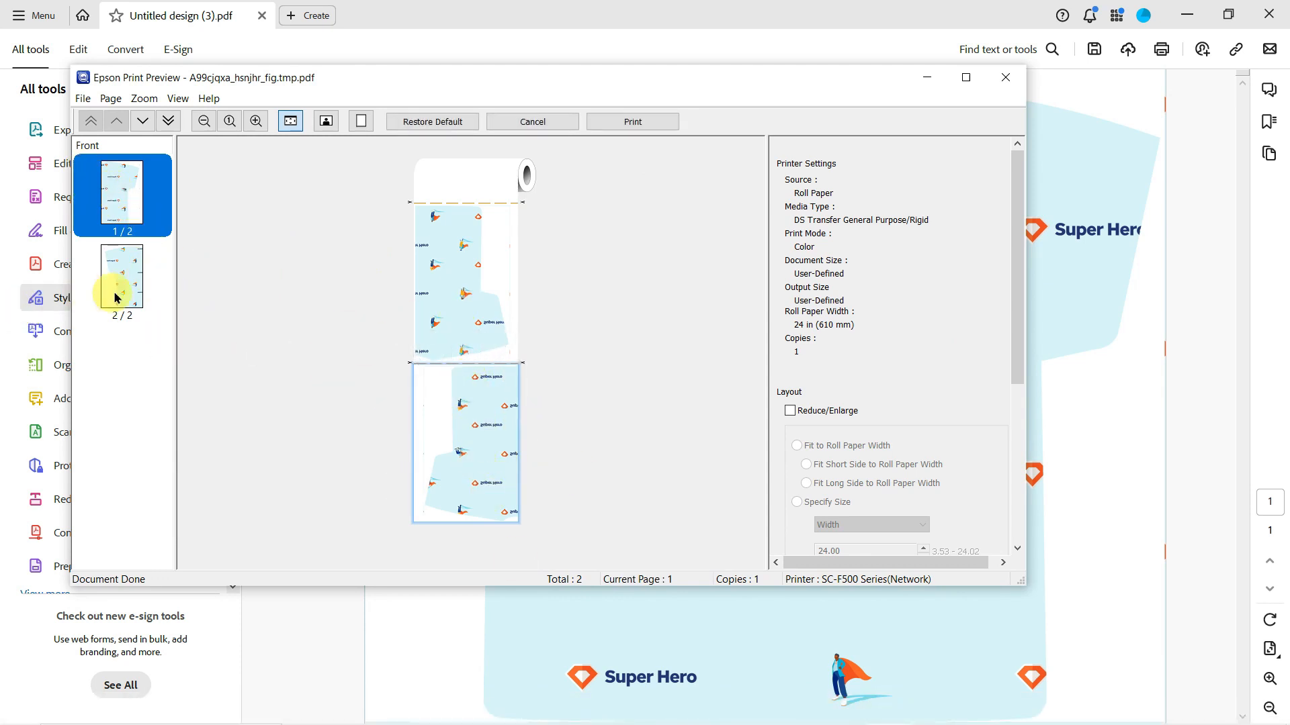
left_click(122, 279)
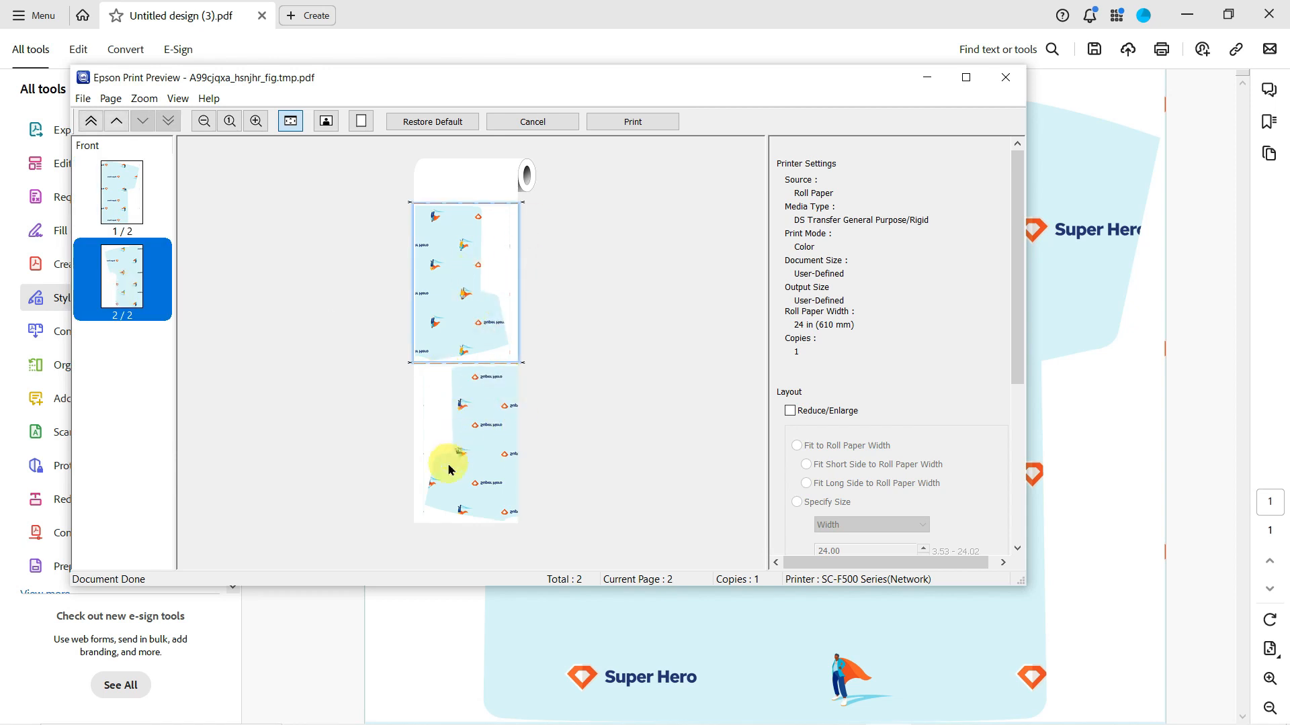
mouse_move(632, 121)
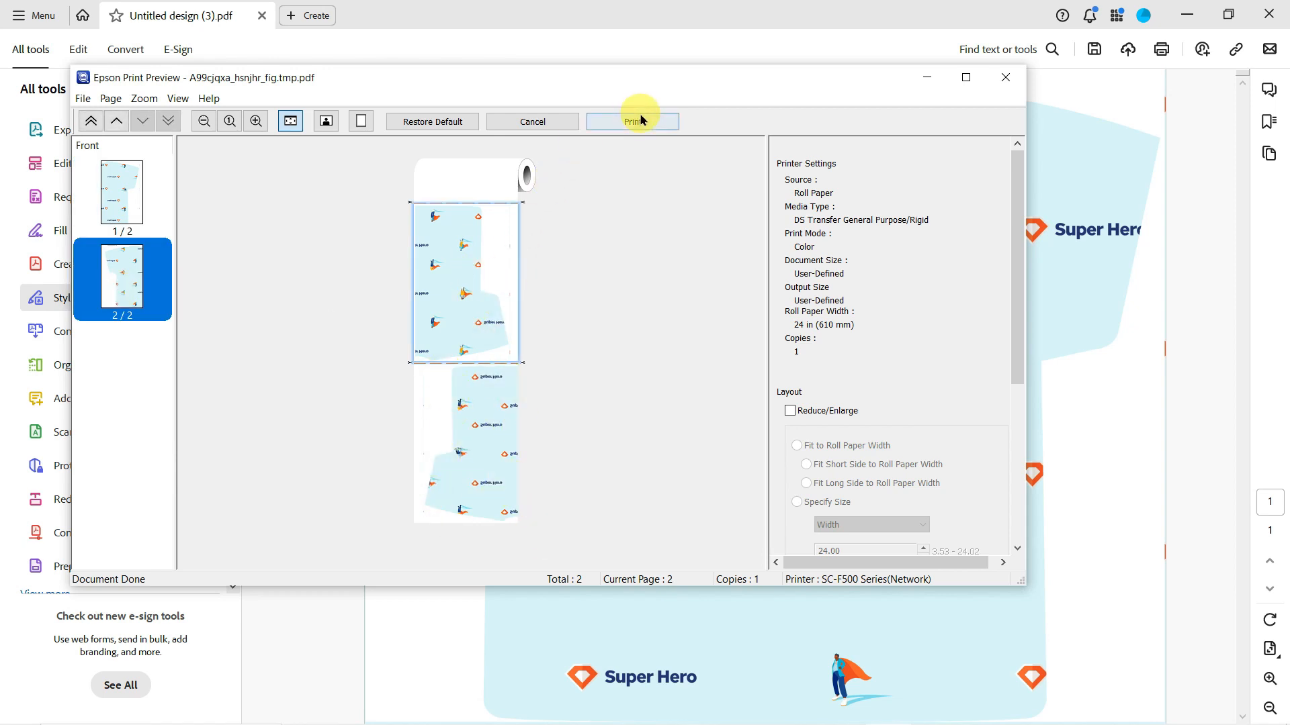